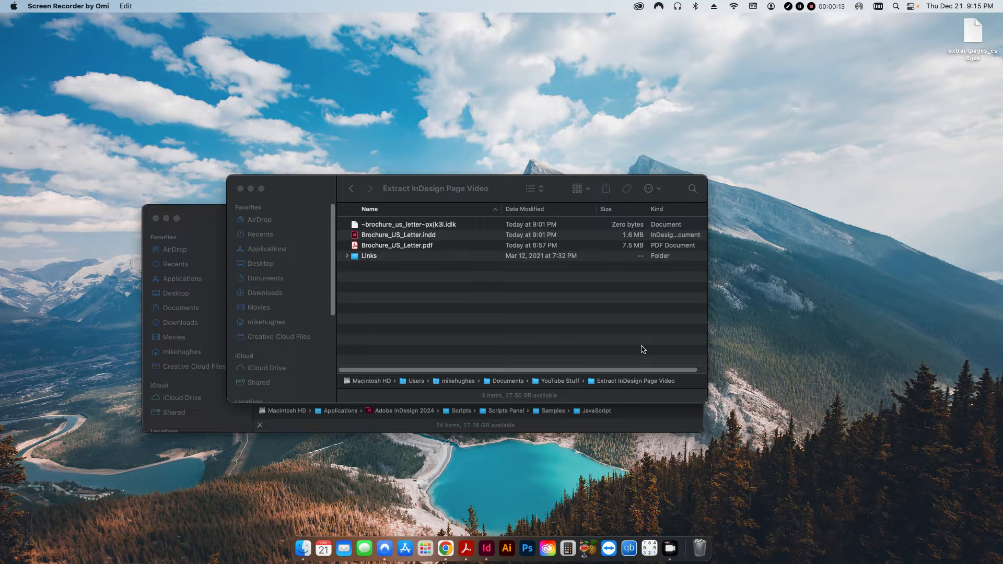
mouse_move(394, 254)
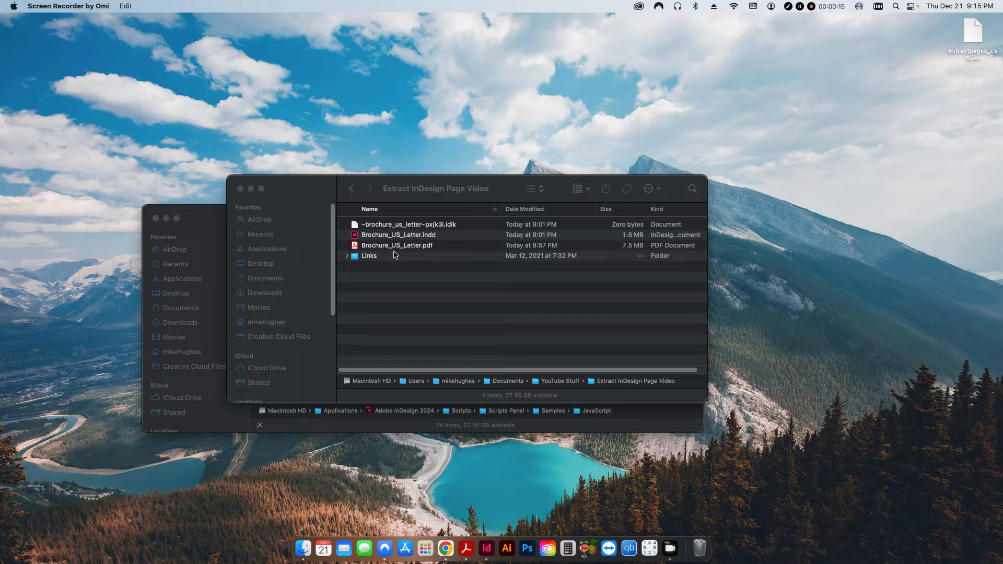
mouse_move(401, 243)
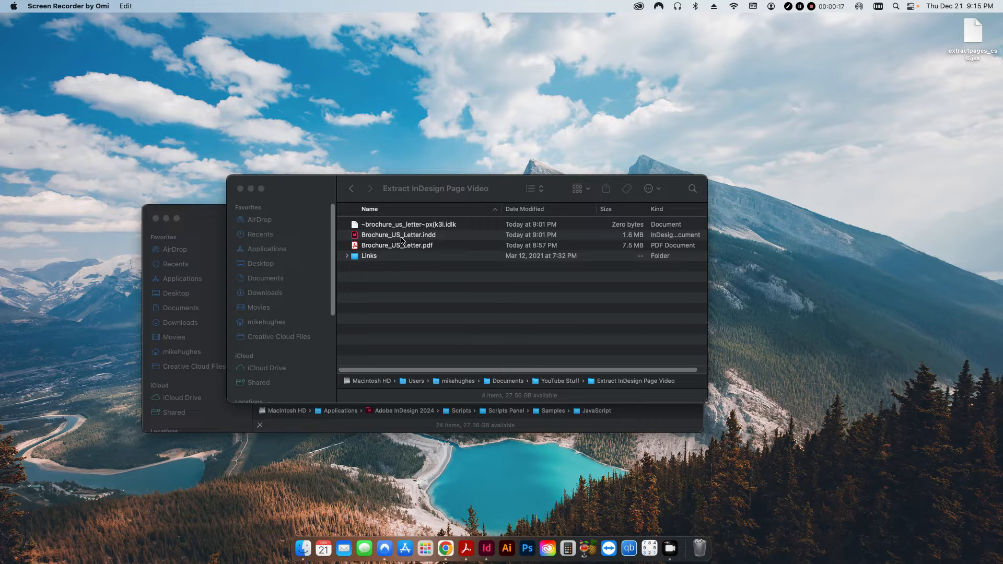
Step: Open Brochure_US_Letter.pdf and display its ten page thumbnails
double_click(396, 245)
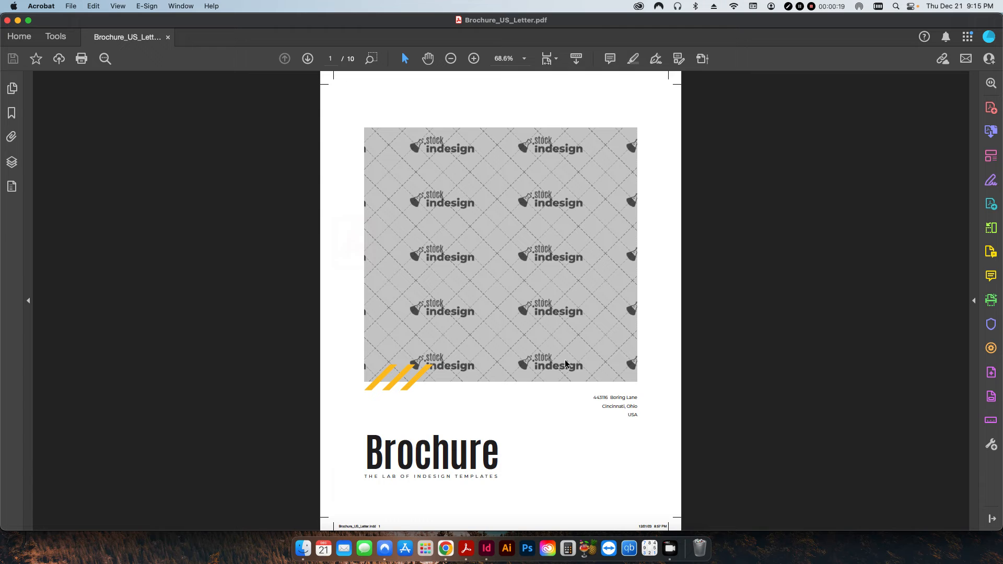
mouse_move(347, 85)
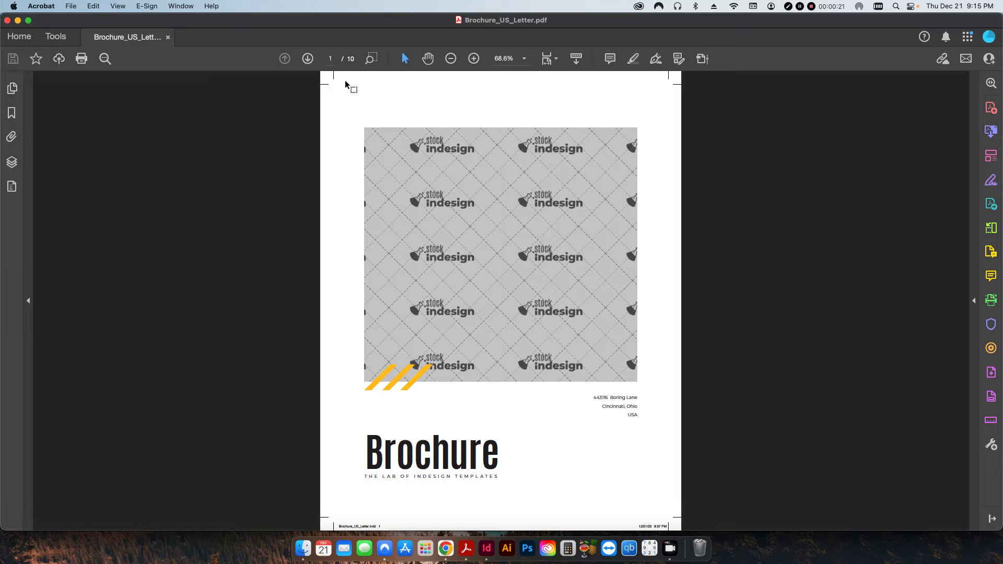
click(11, 88)
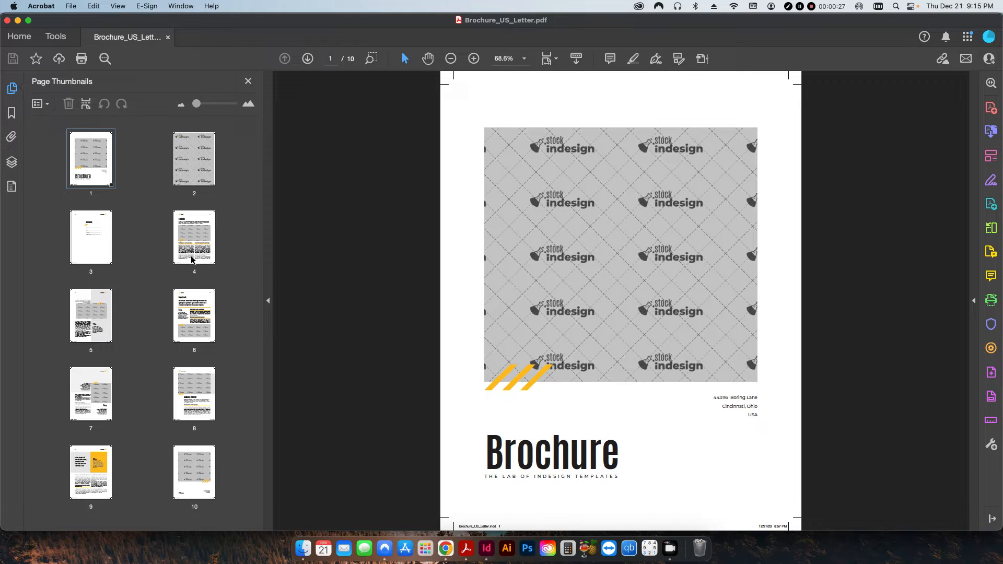
mouse_move(193, 268)
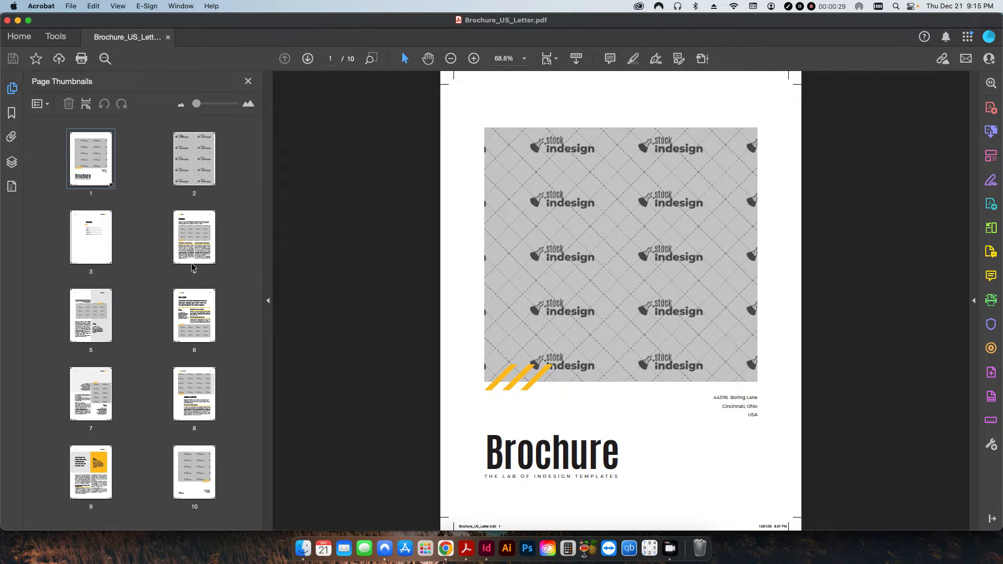
mouse_move(990, 84)
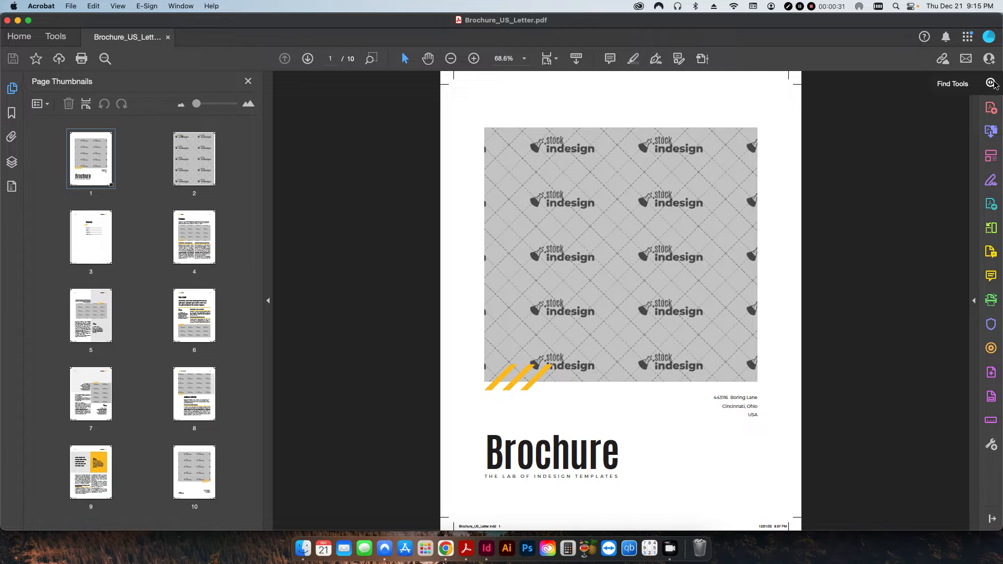
mouse_move(991, 229)
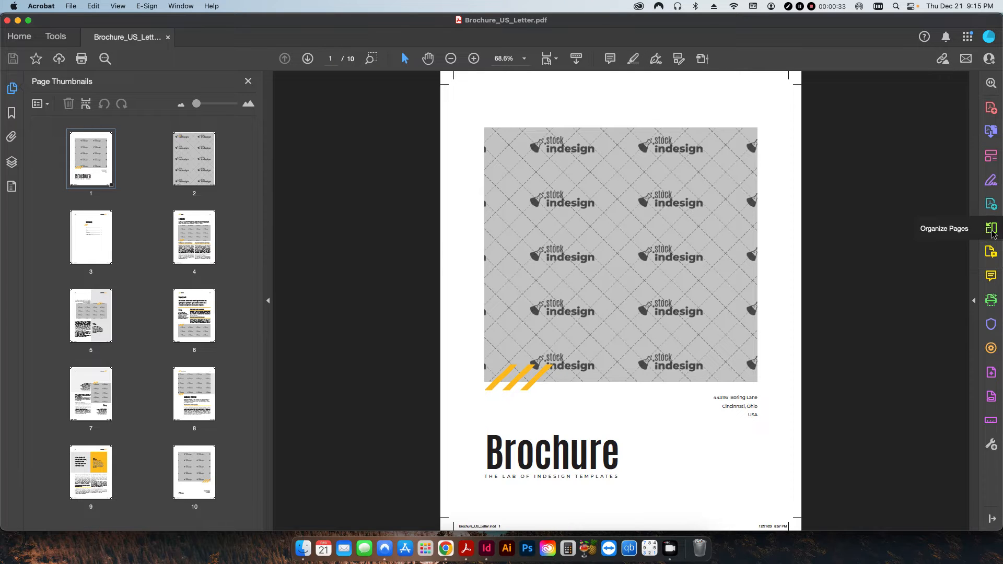
Step: Extract pages 4 and 5 as separate files into the brochure's project folder
click(991, 228)
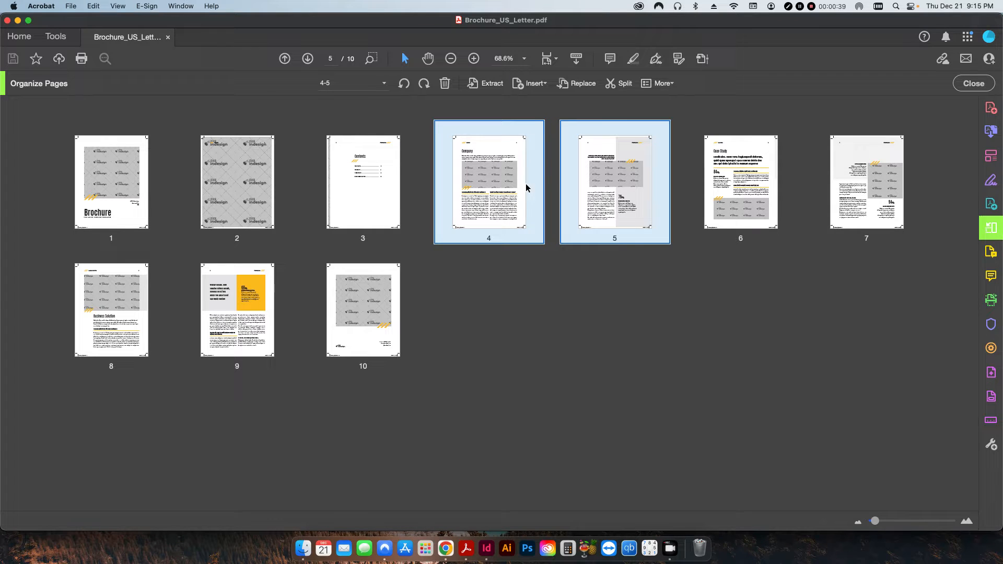
click(491, 83)
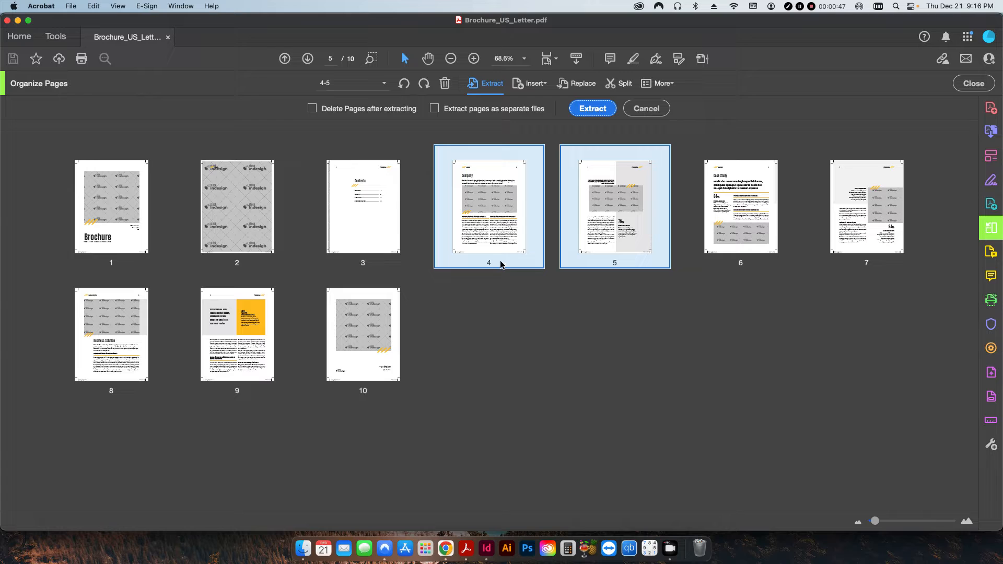
mouse_move(472, 165)
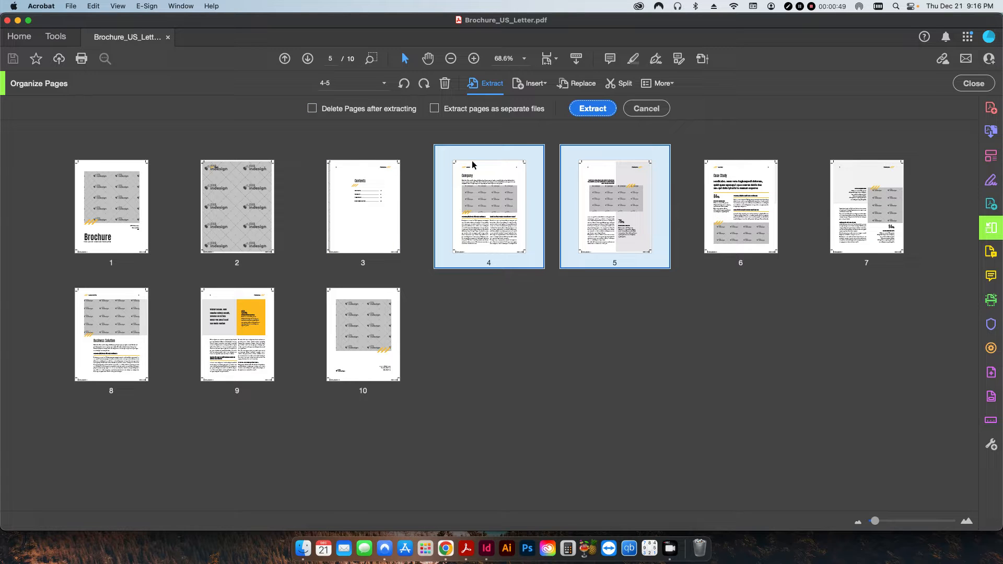
click(434, 108)
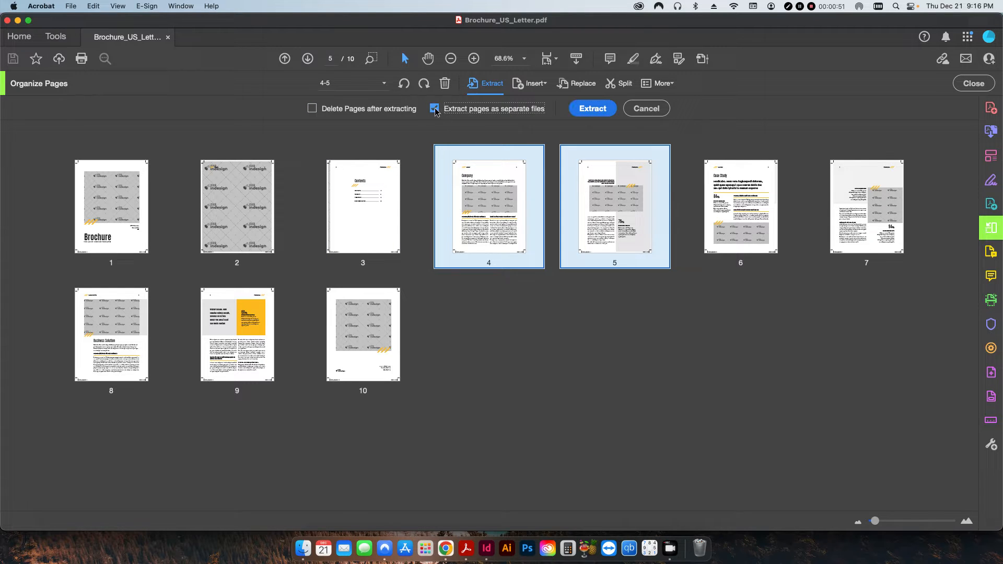
click(434, 108)
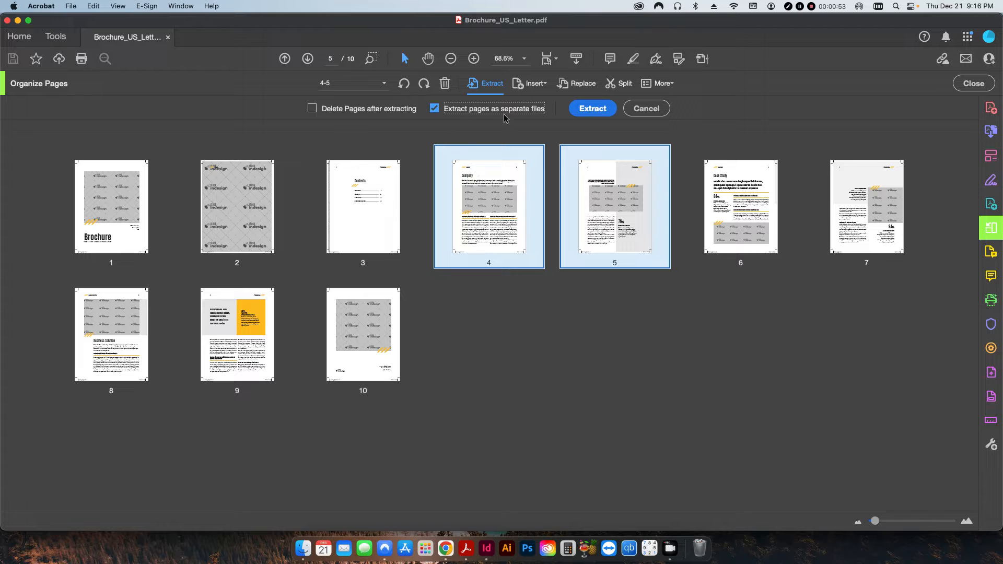
mouse_move(484, 152)
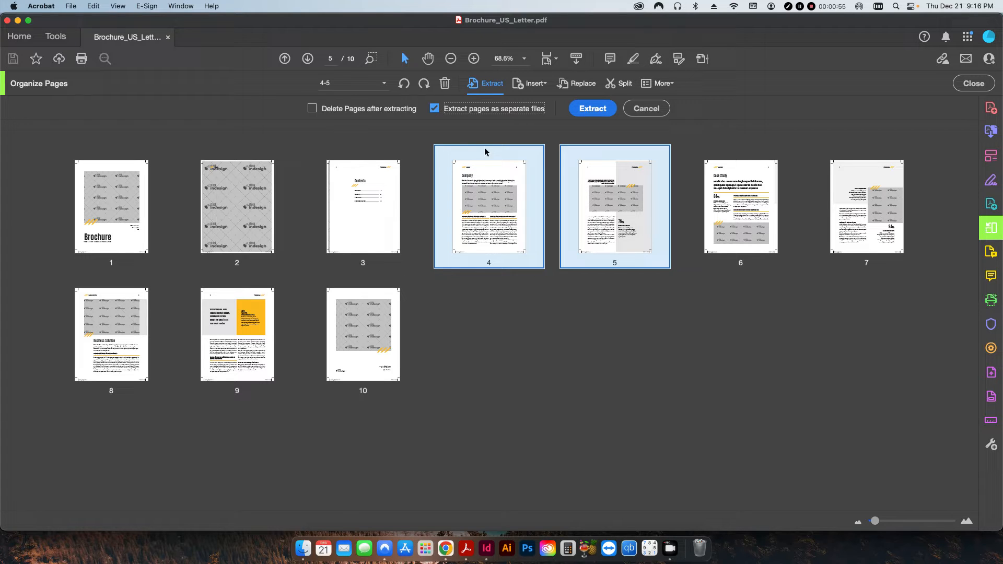
mouse_move(495, 250)
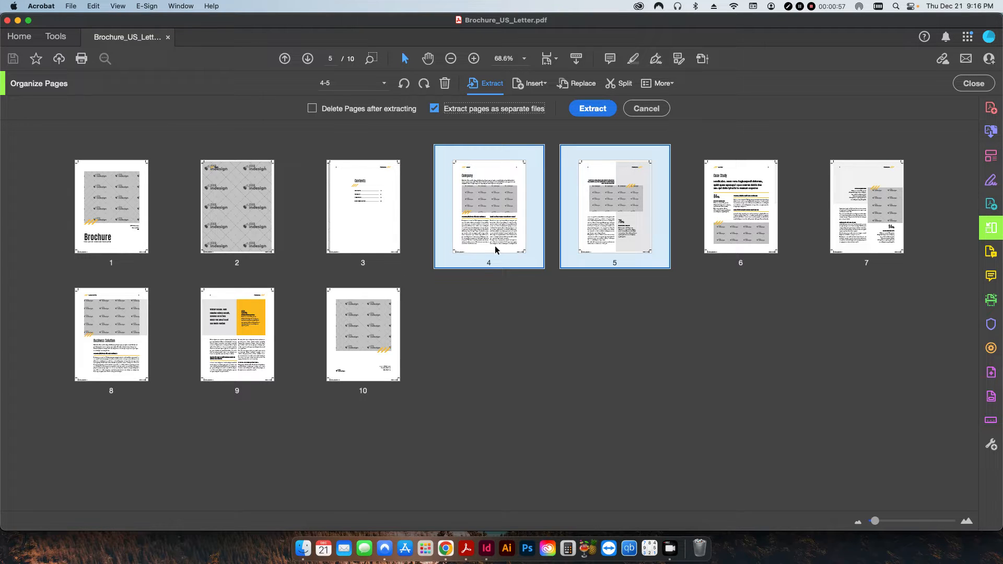
mouse_move(620, 262)
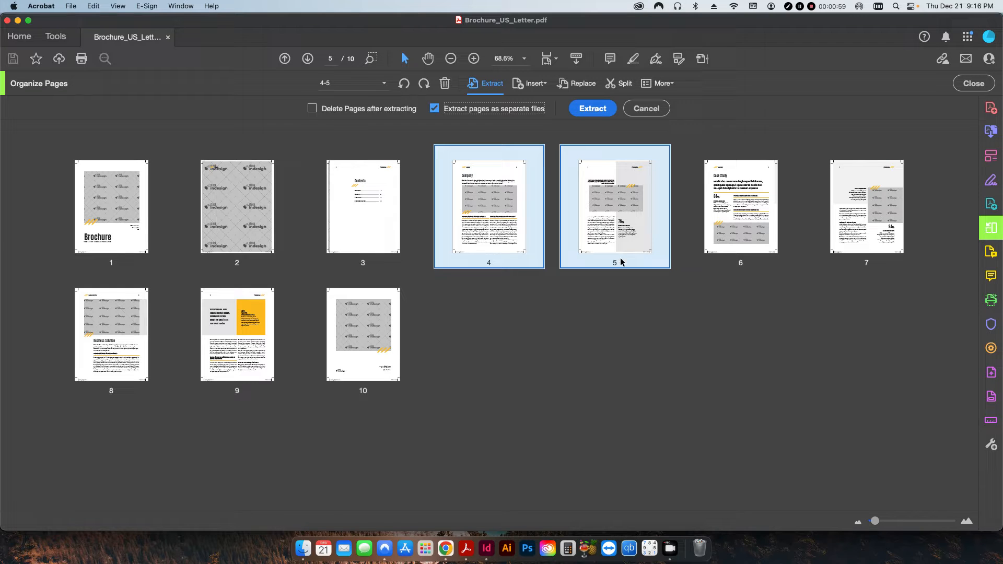
mouse_move(659, 313)
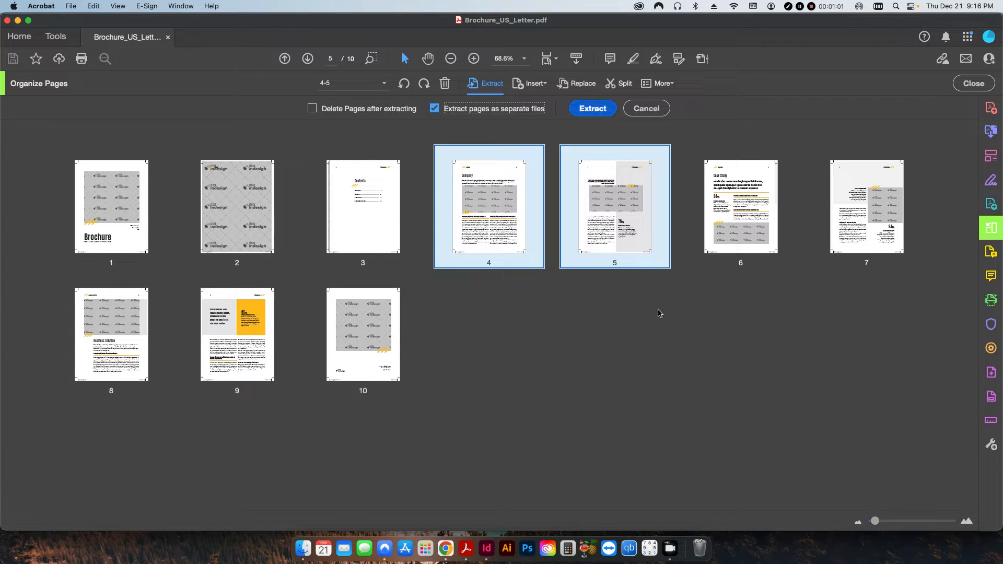
click(591, 108)
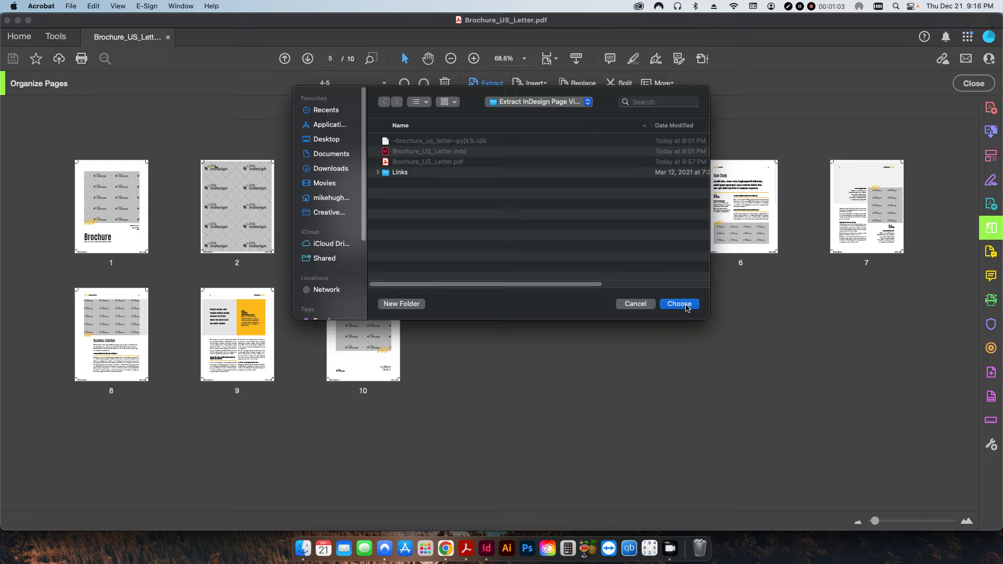
click(678, 303)
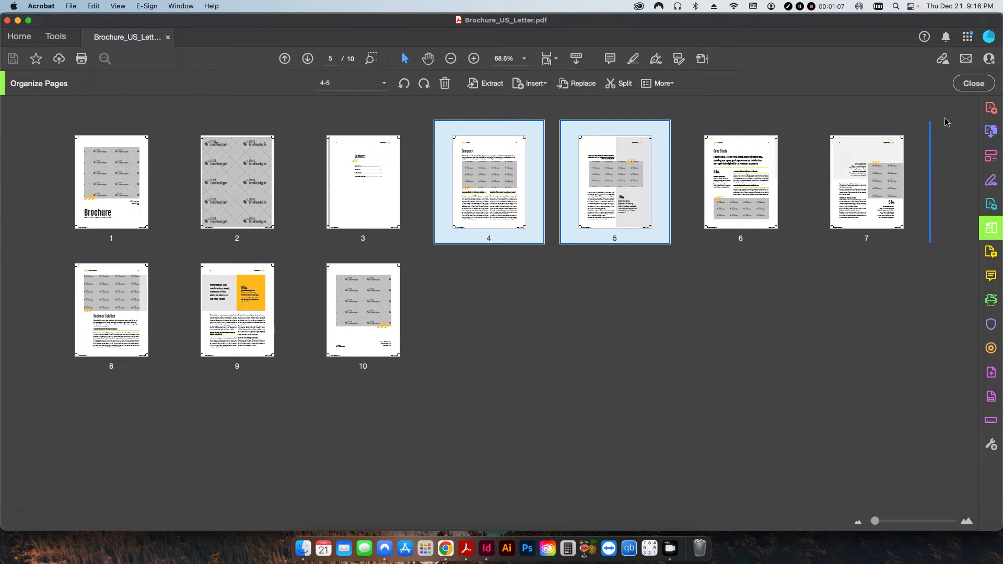
Step: Open the brochure folder and preview Brochure_US_Letter 4.pdf in Acrobat
click(972, 84)
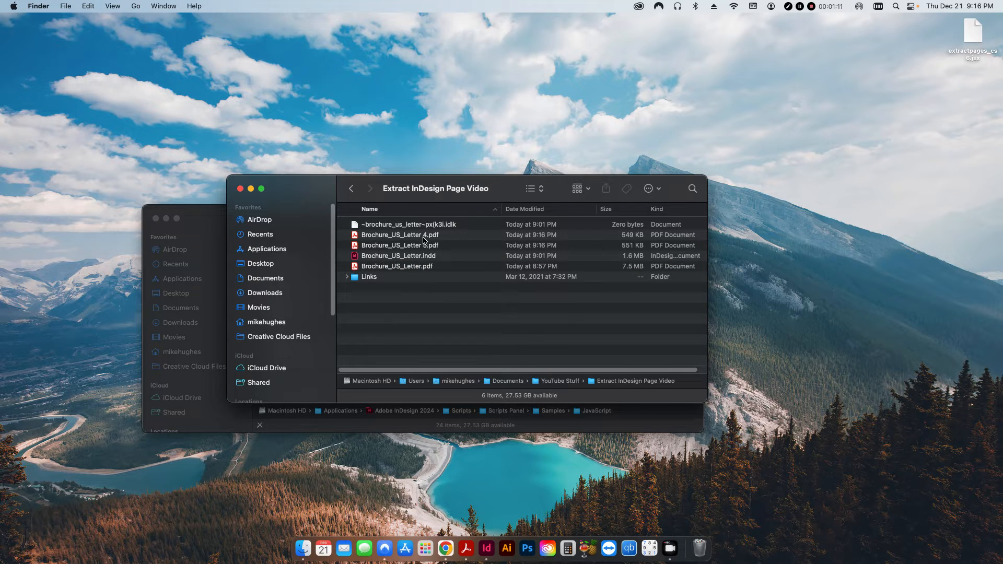
mouse_move(427, 241)
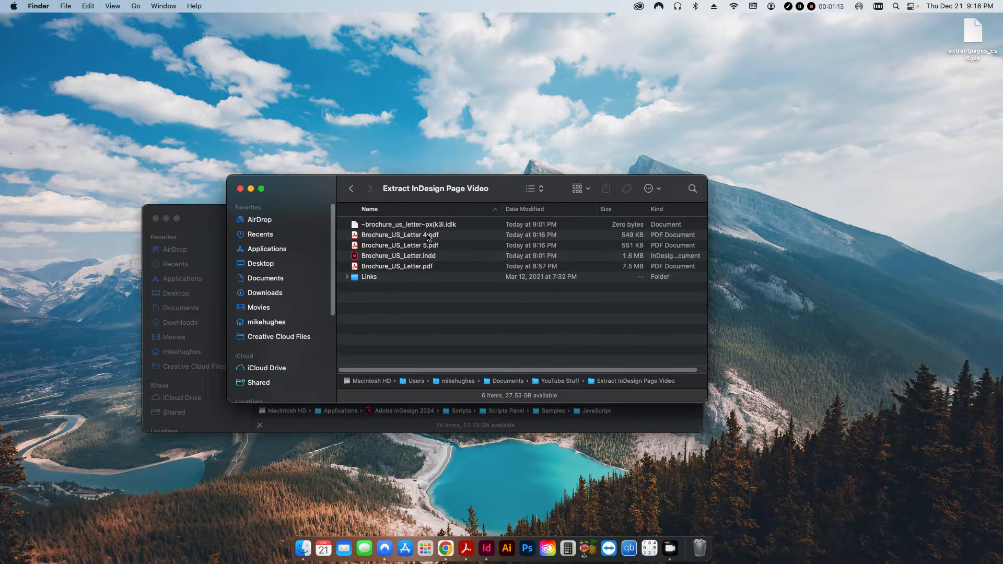
double_click(399, 234)
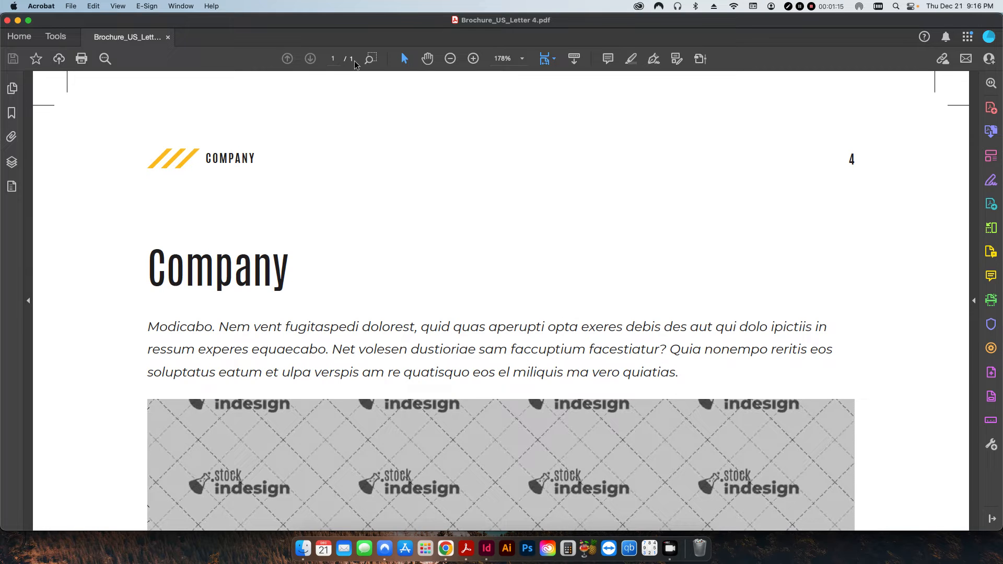
mouse_move(352, 132)
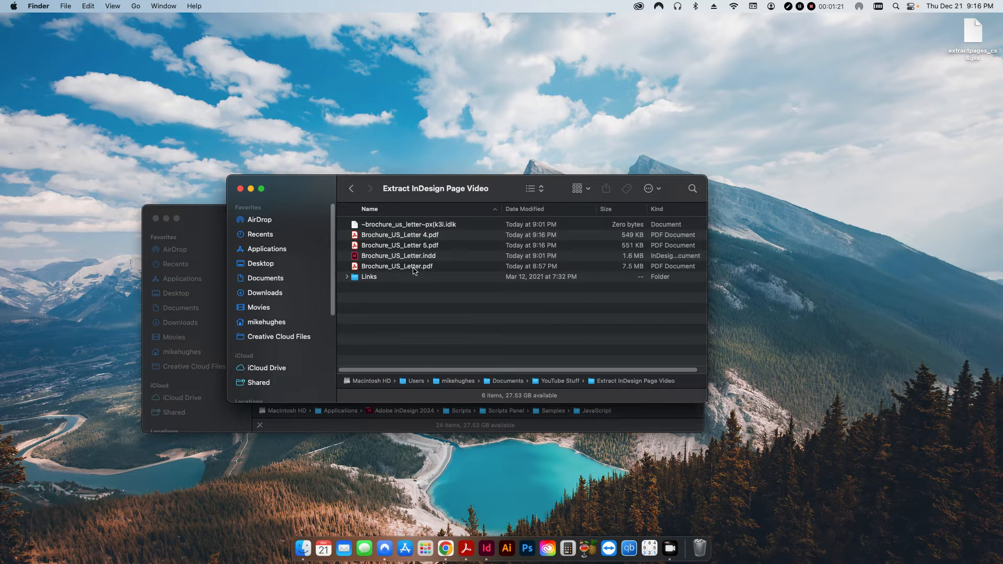
mouse_move(420, 271)
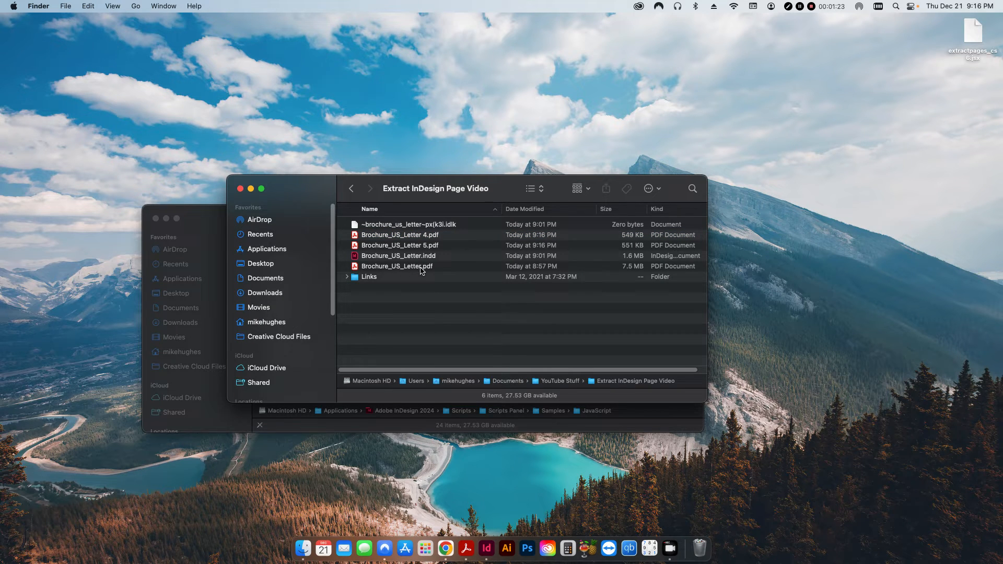
mouse_move(426, 332)
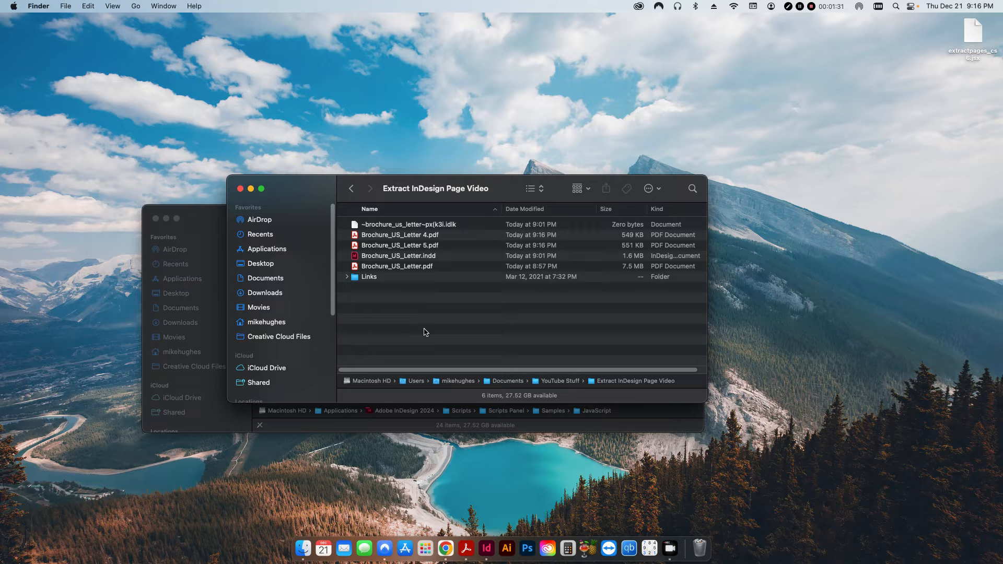
mouse_move(400, 264)
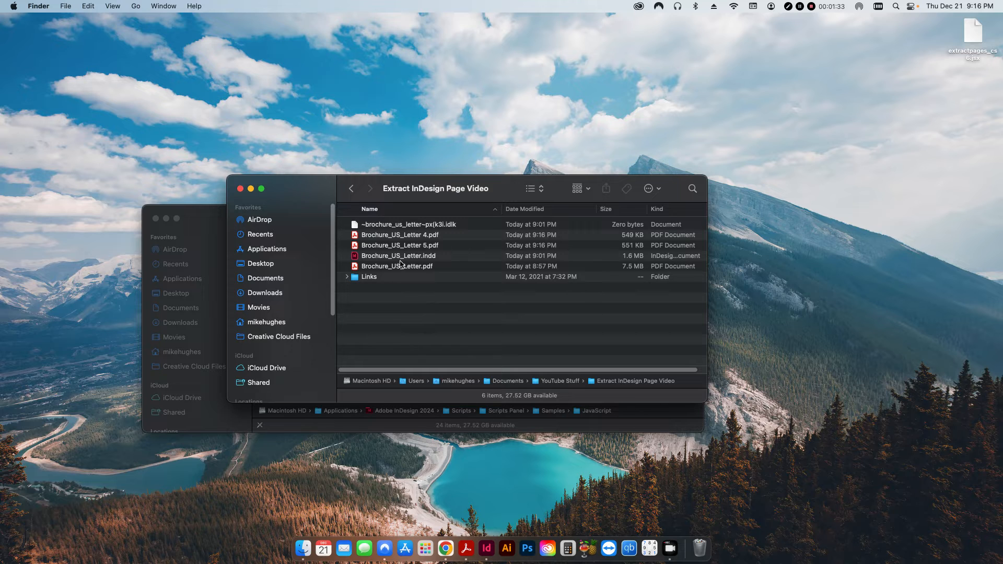
double_click(398, 255)
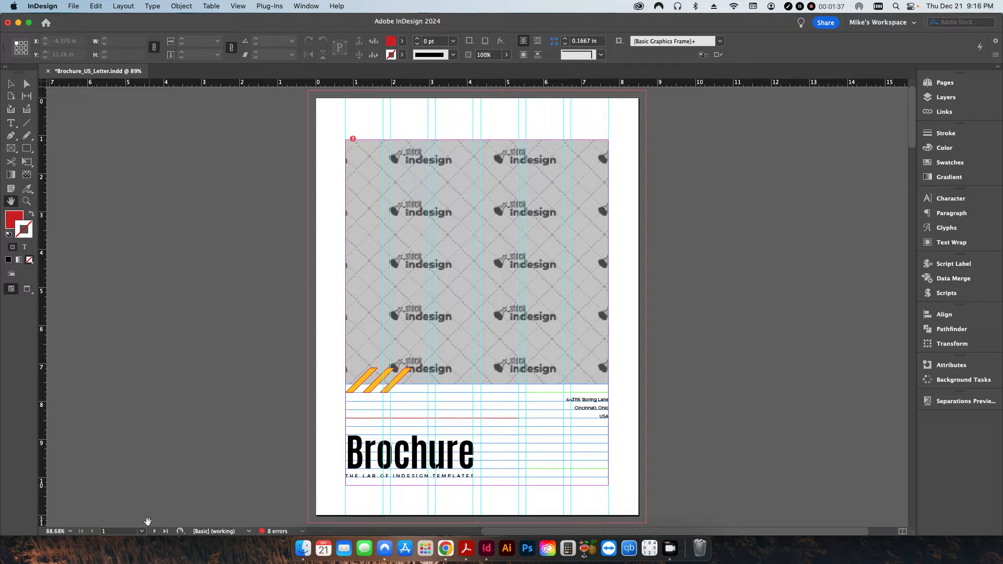
click(119, 531)
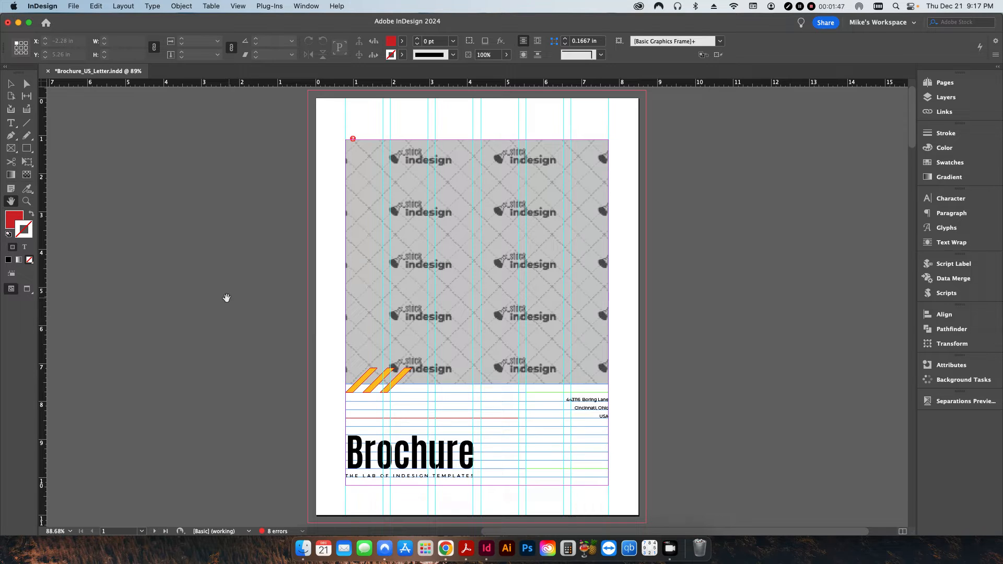
mouse_move(231, 289)
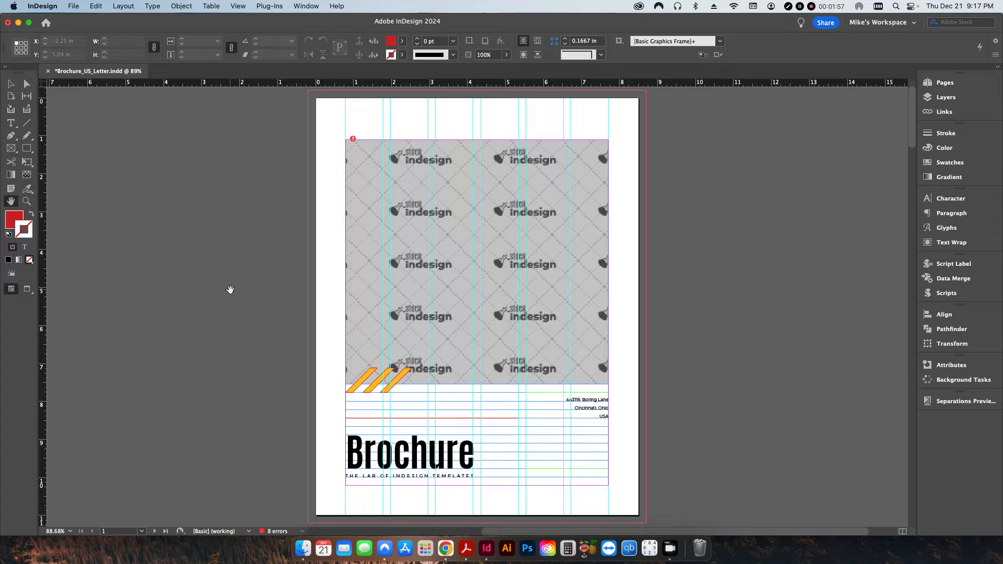
click(74, 6)
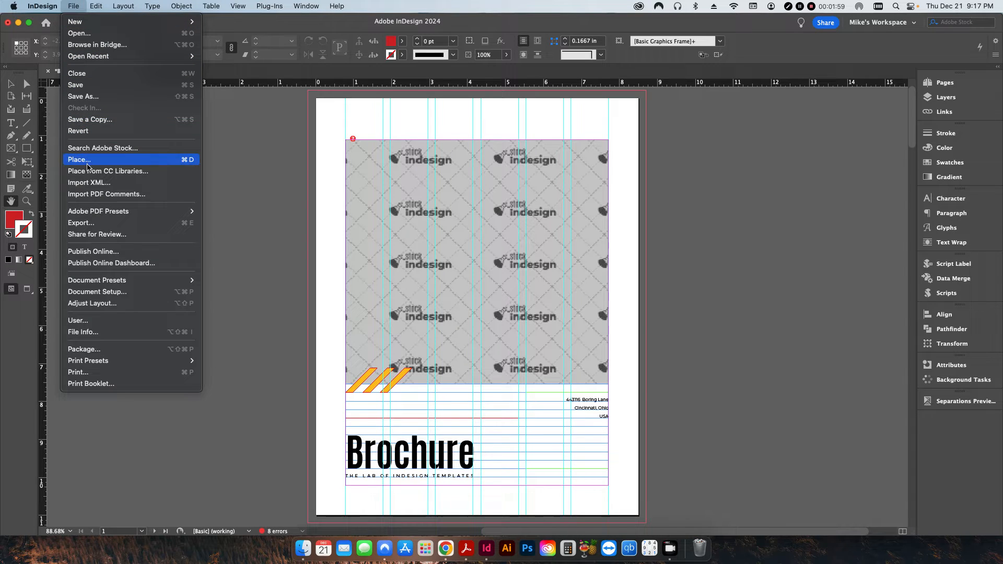
click(80, 223)
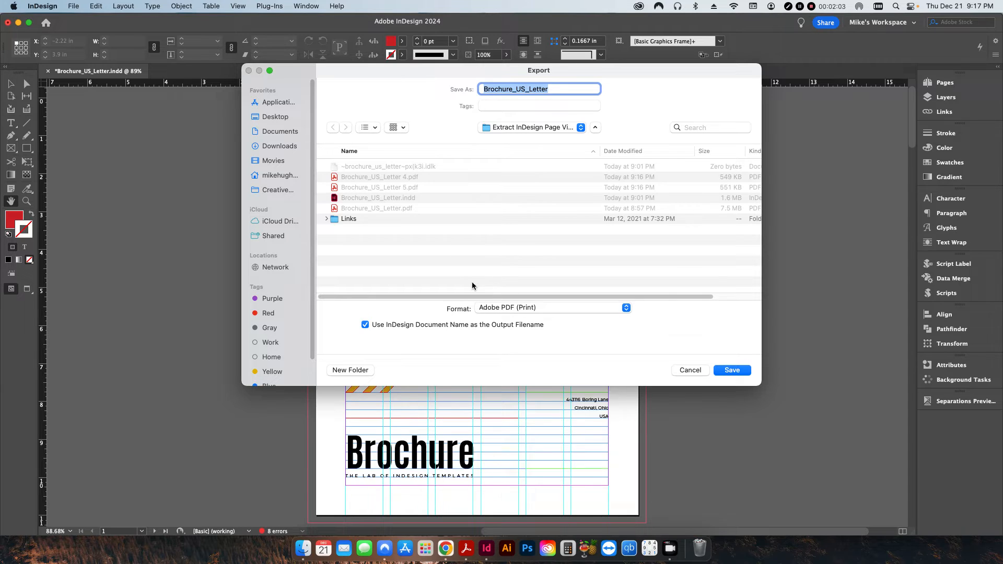
mouse_move(435, 218)
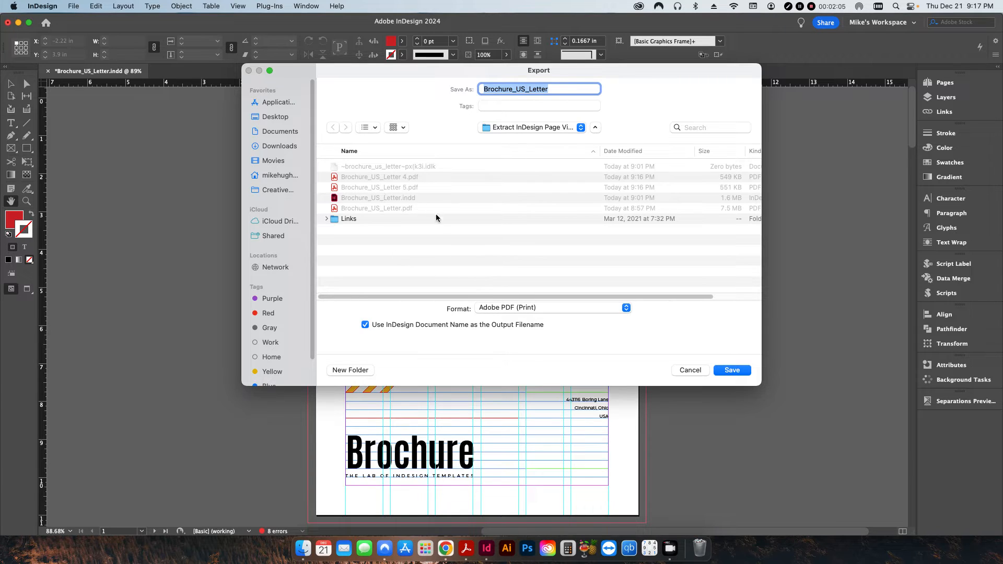
mouse_move(541, 267)
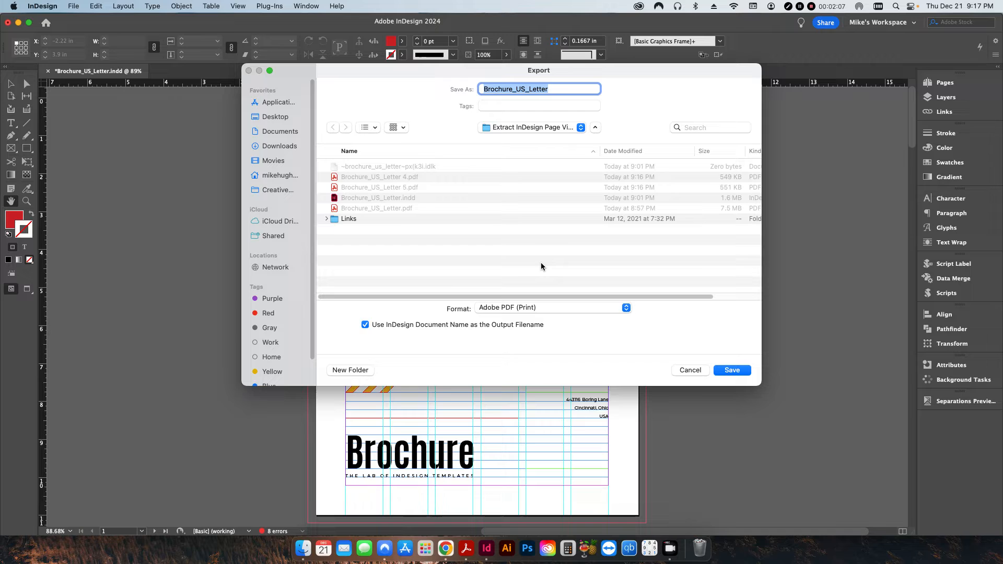
mouse_move(690, 371)
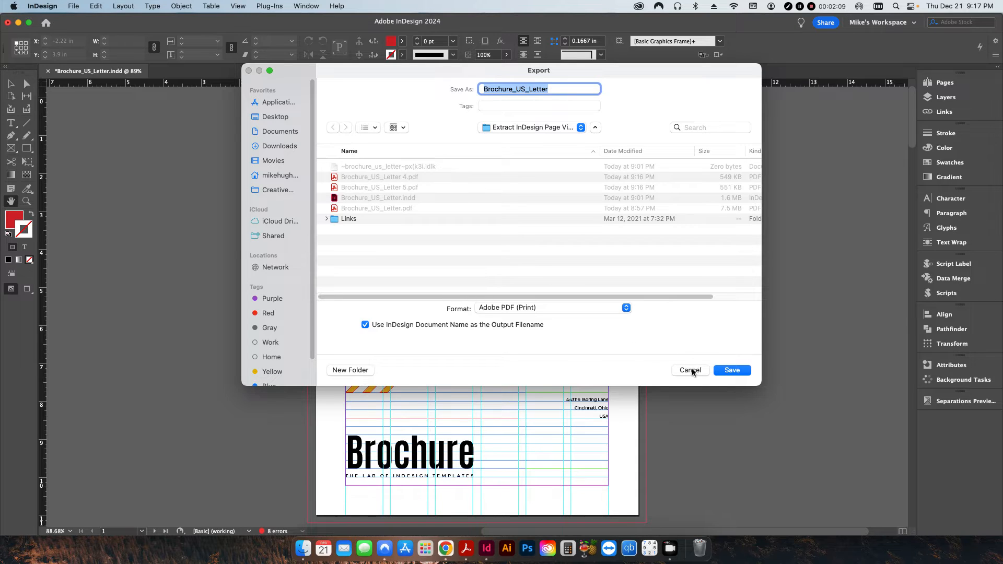
click(689, 369)
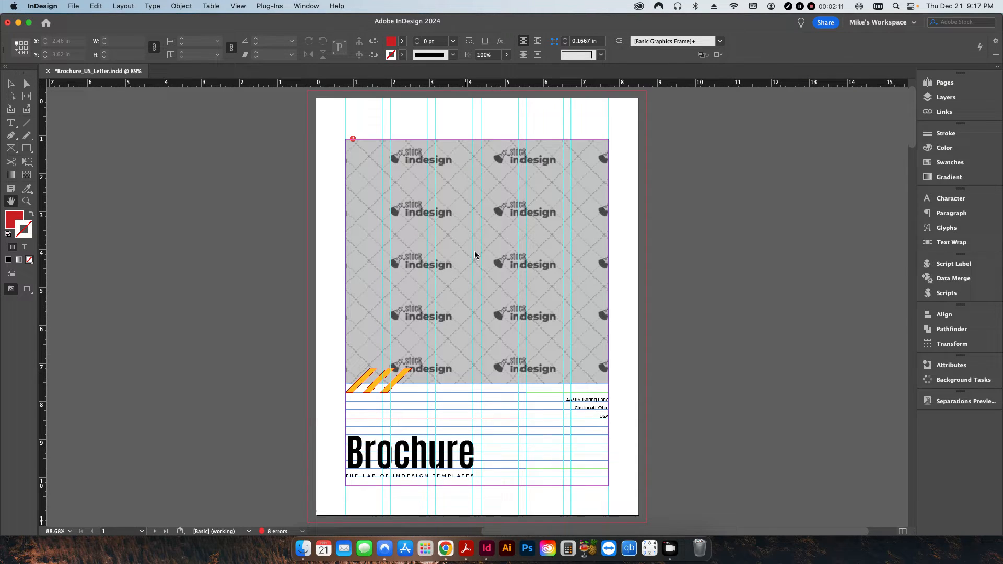
mouse_move(407, 382)
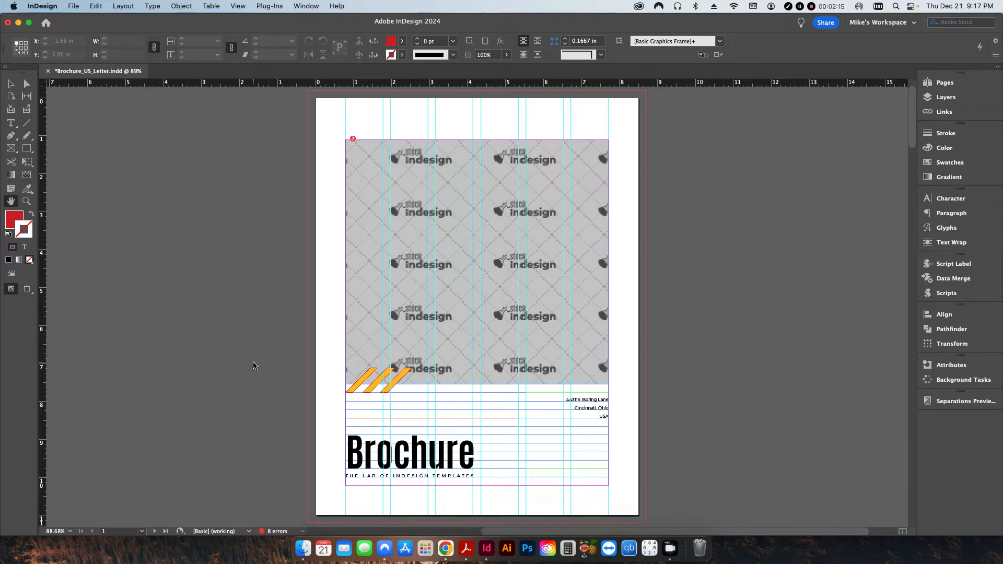
mouse_move(419, 306)
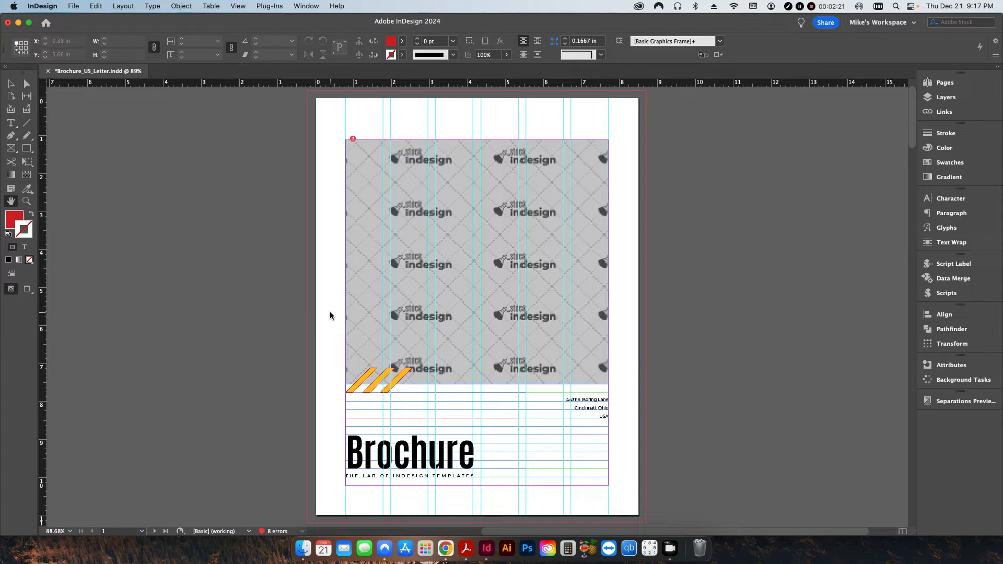
Step: Switch to Chrome showing the kasyan.ho.ua Extract pages script page
click(445, 548)
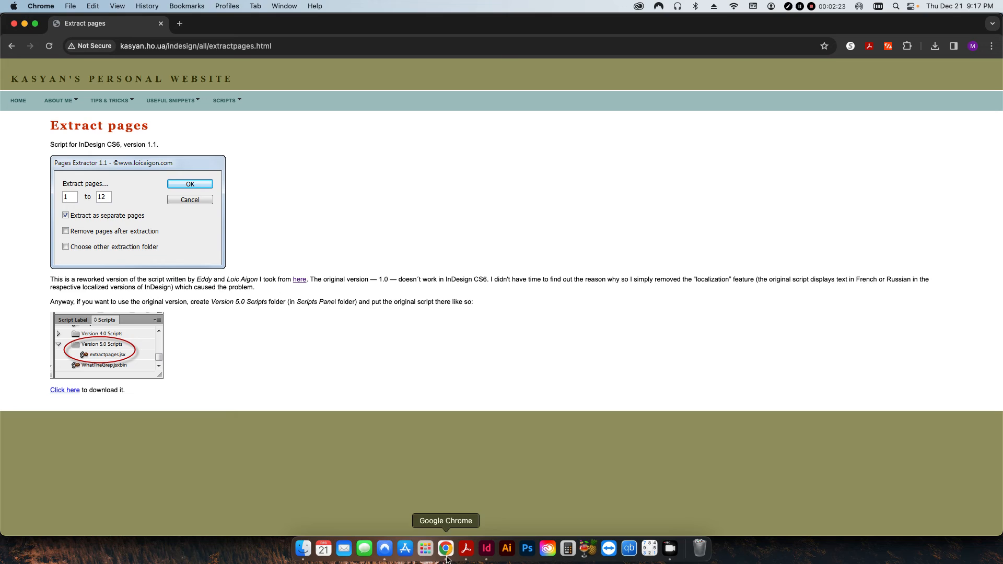
mouse_move(366, 234)
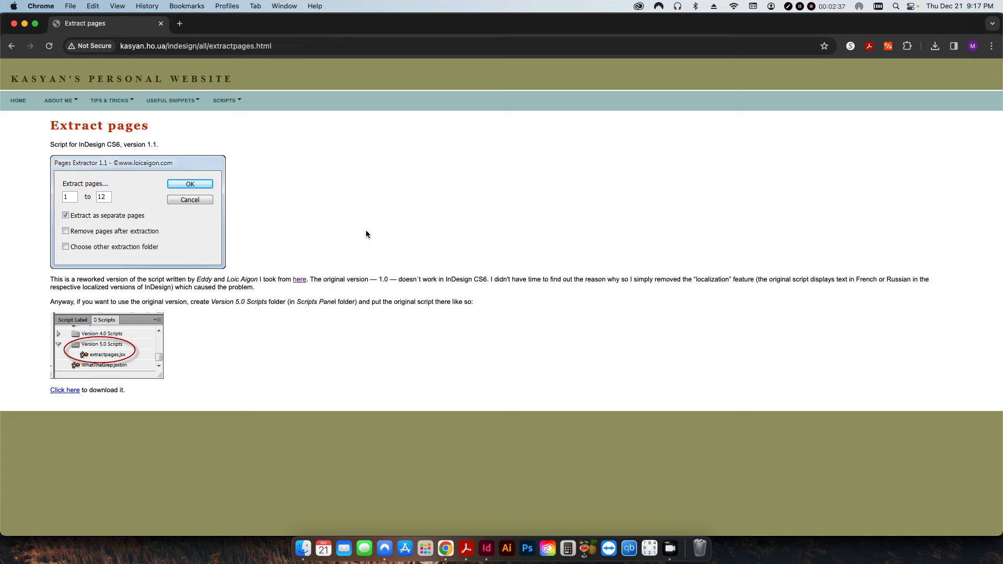
mouse_move(299, 282)
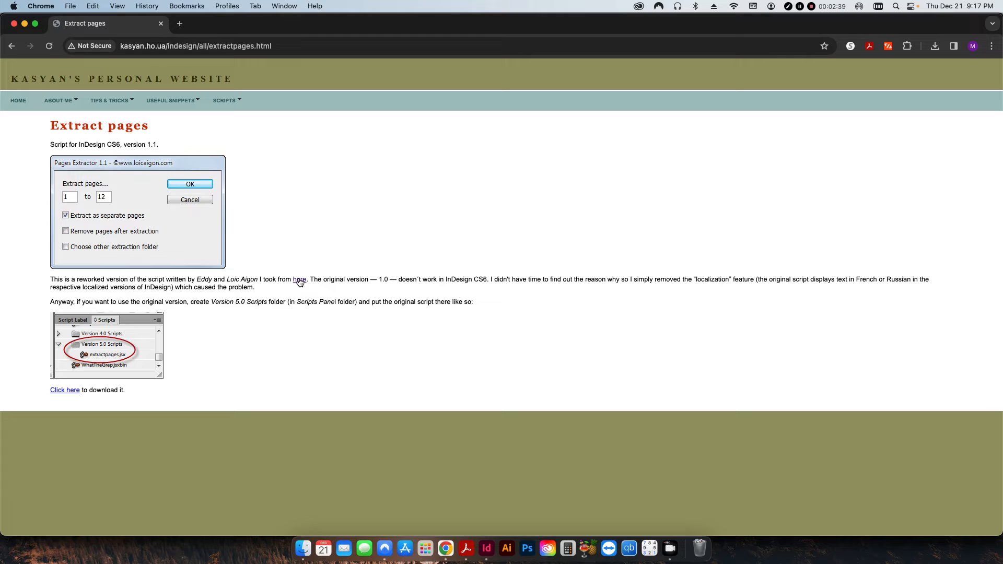
mouse_move(65, 390)
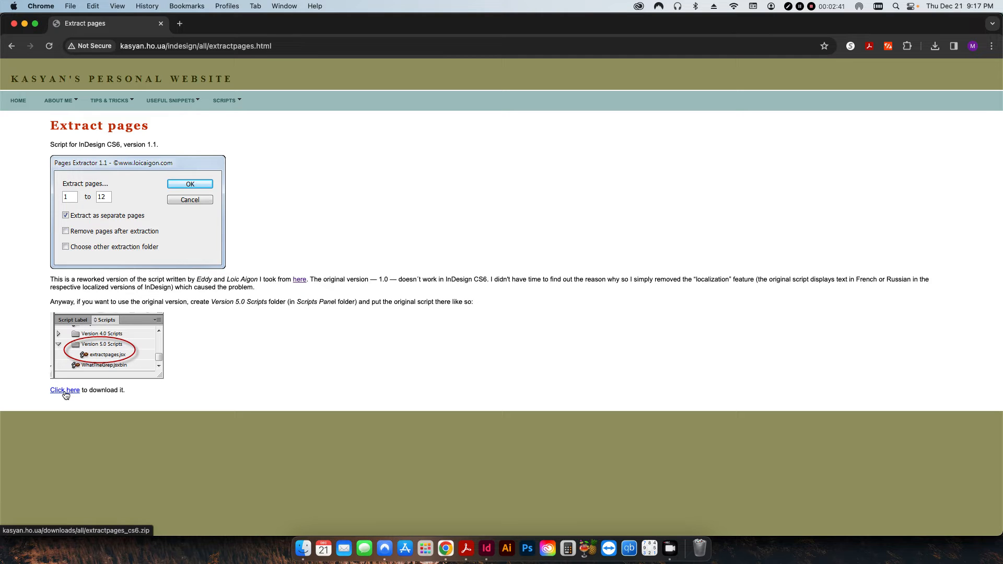
mouse_move(219, 349)
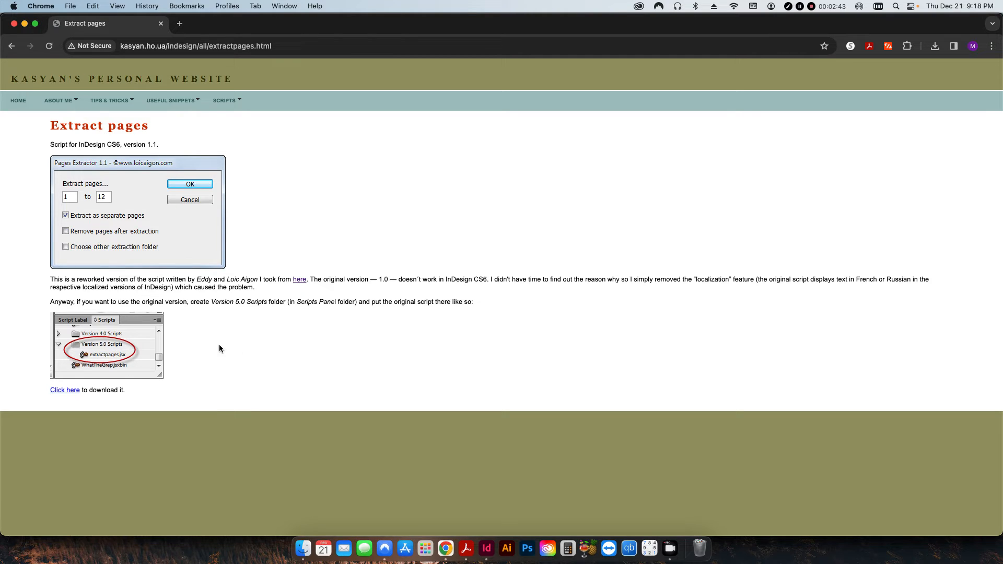
mouse_move(286, 357)
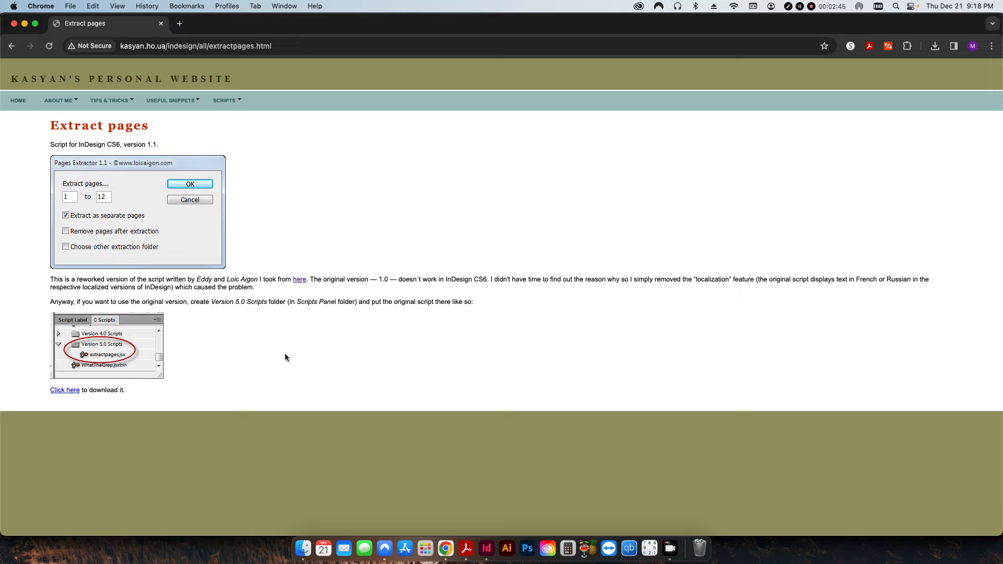
mouse_move(325, 384)
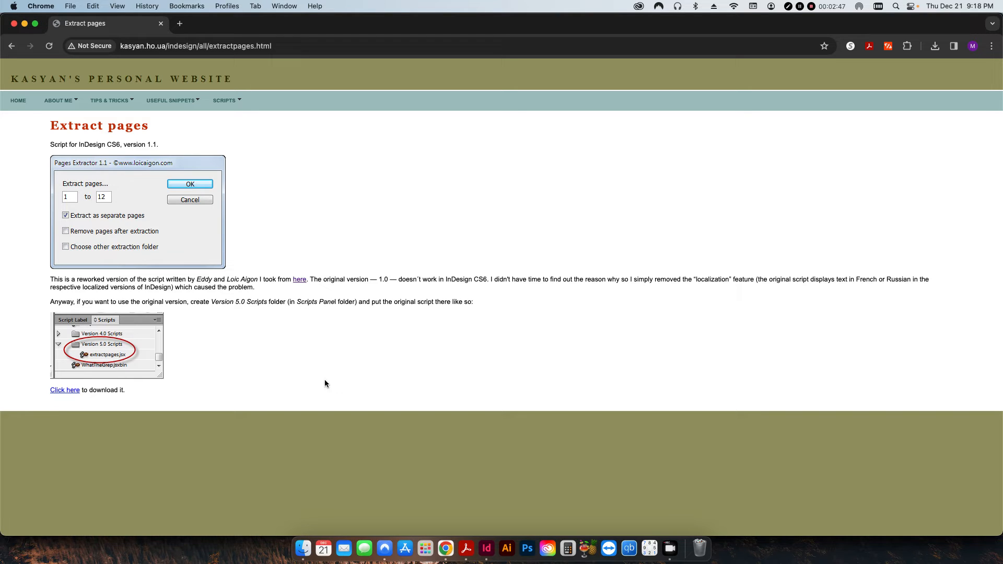
mouse_move(371, 382)
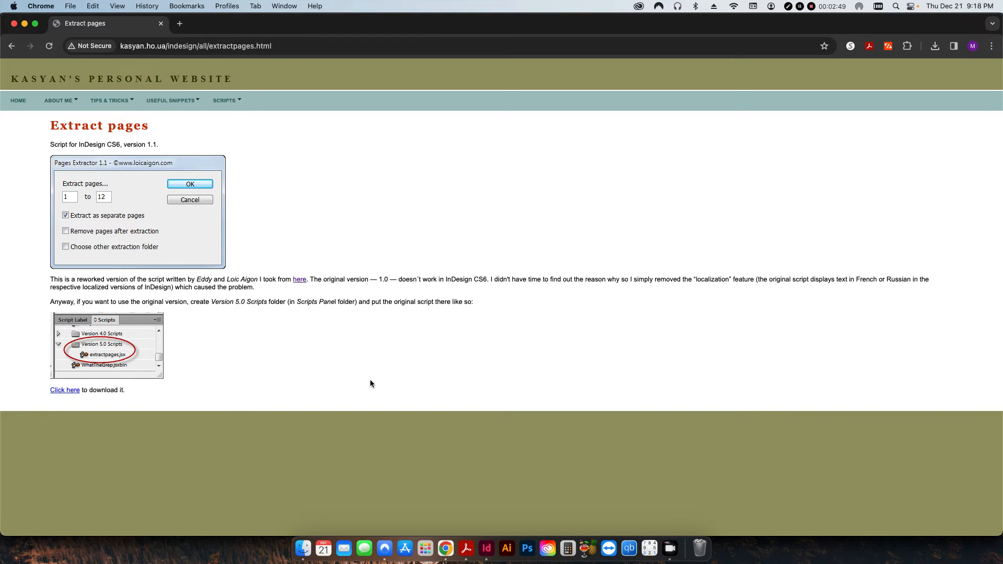
mouse_move(300, 282)
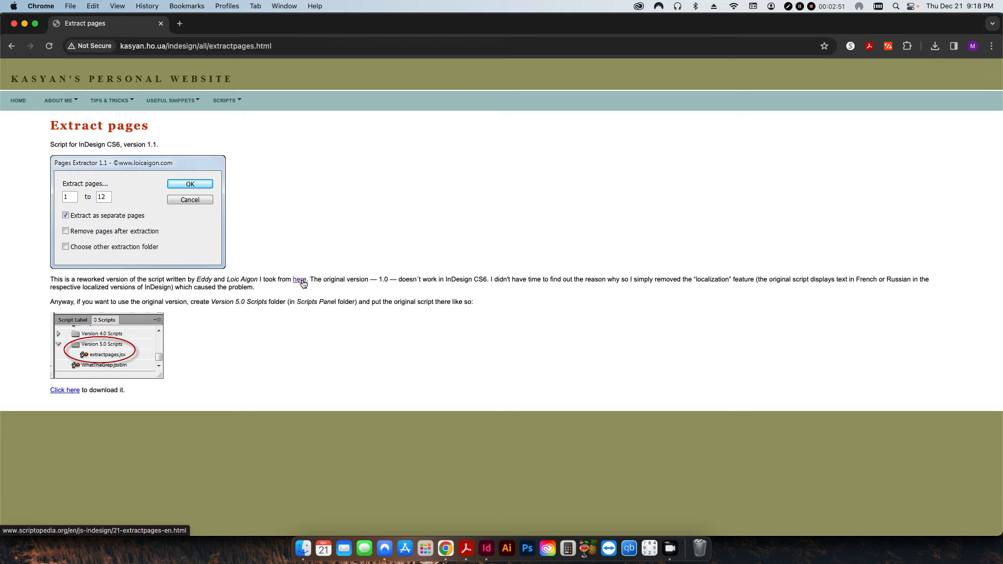
mouse_move(459, 365)
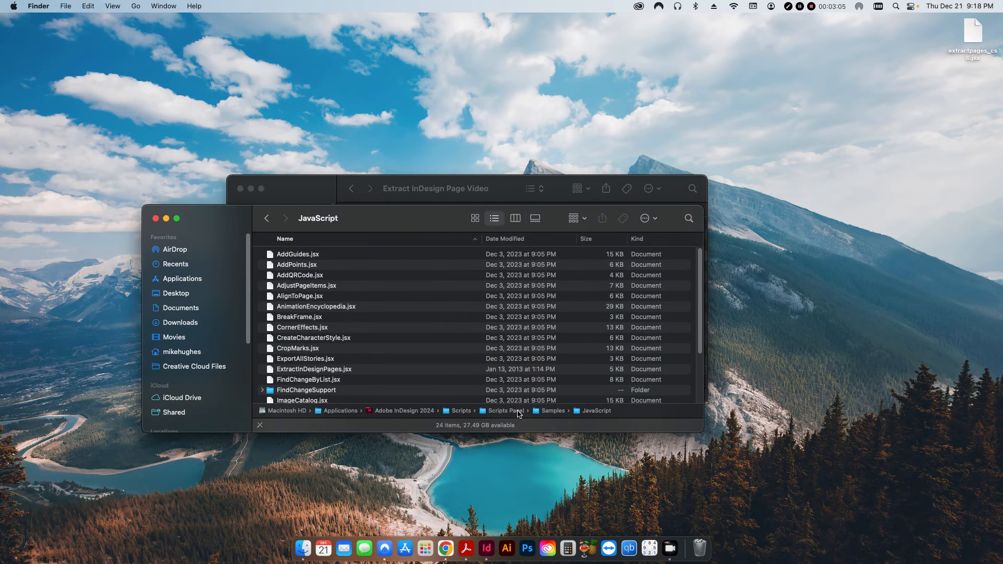
mouse_move(555, 417)
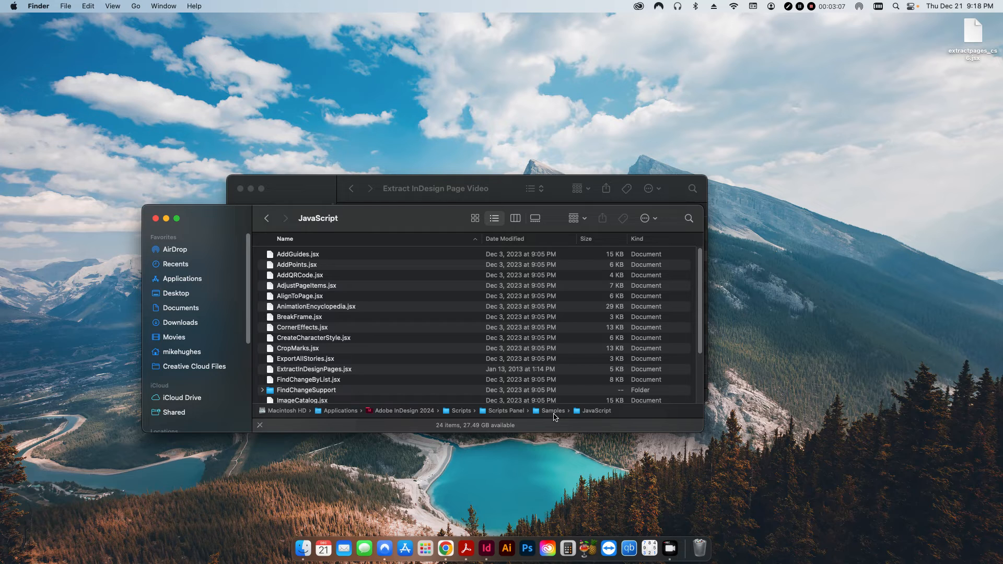
mouse_move(369, 419)
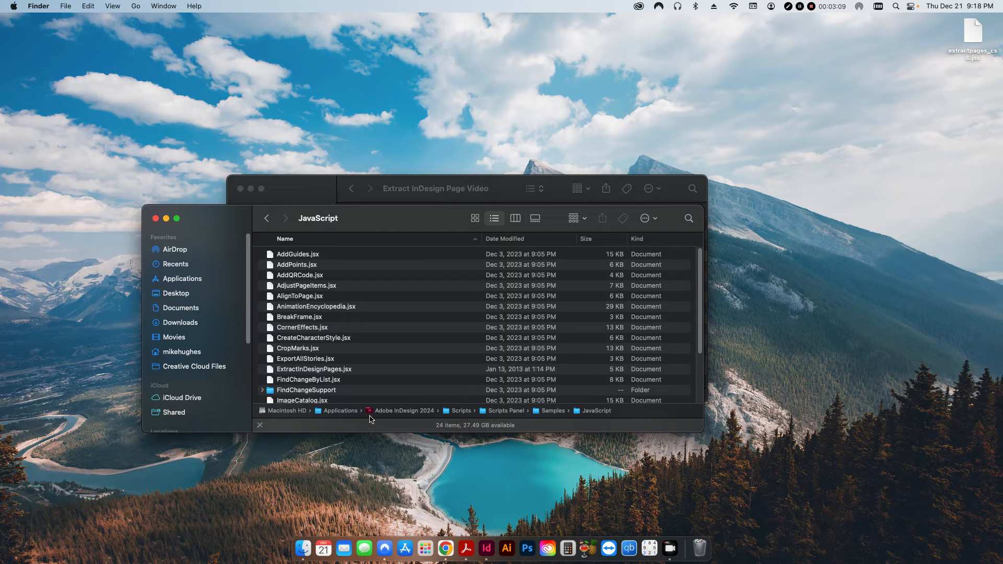
mouse_move(401, 415)
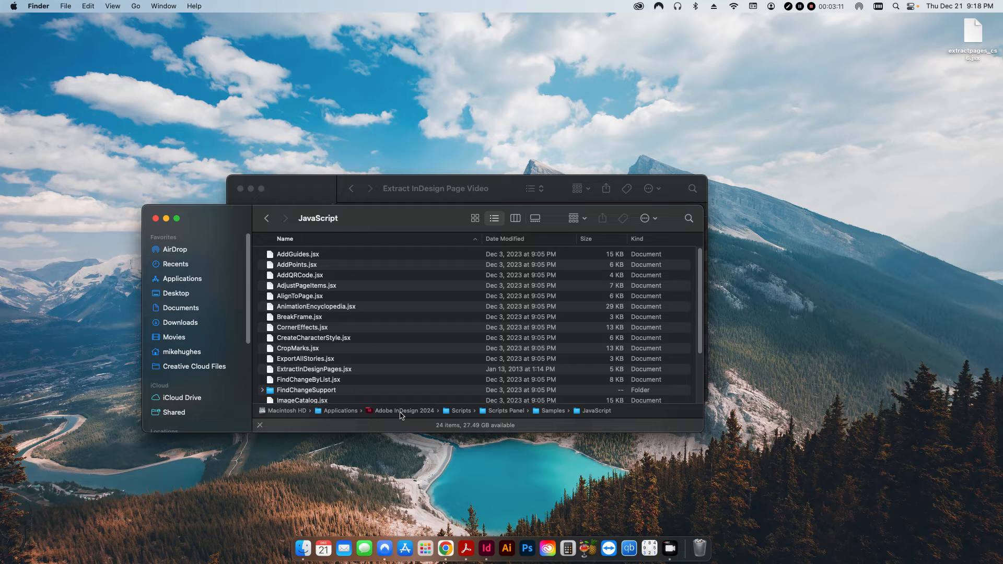
mouse_move(511, 417)
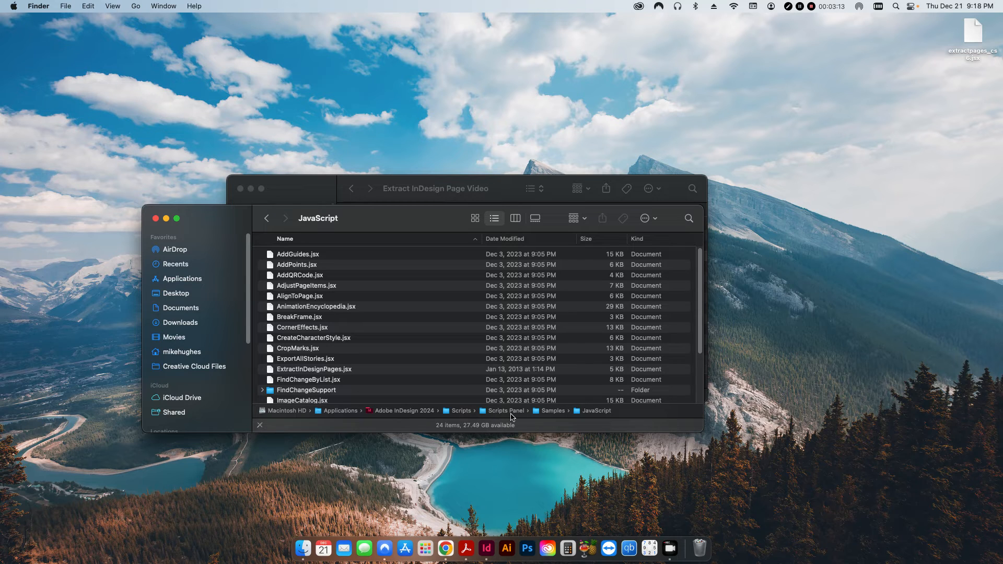
mouse_move(619, 380)
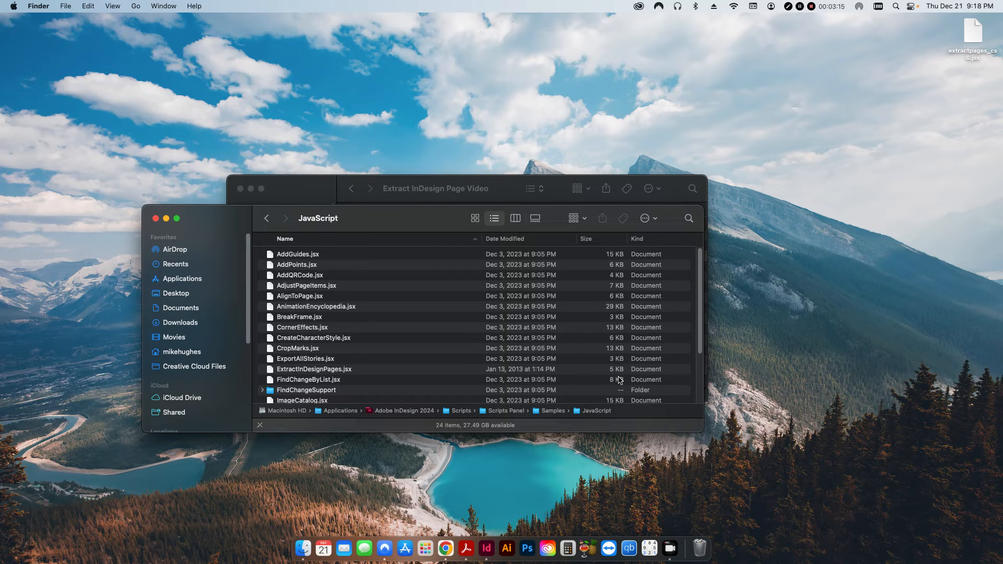
mouse_move(712, 239)
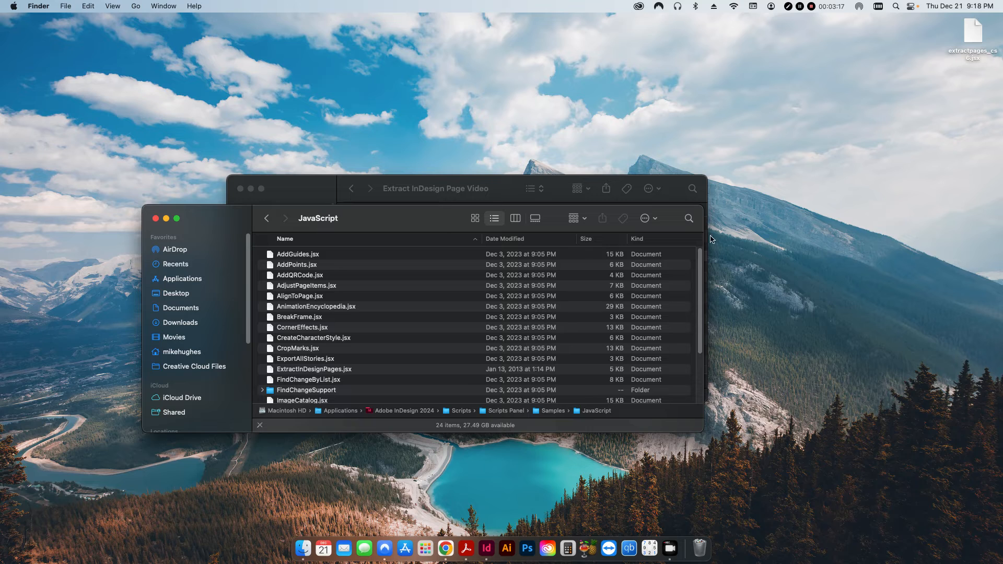
mouse_move(963, 54)
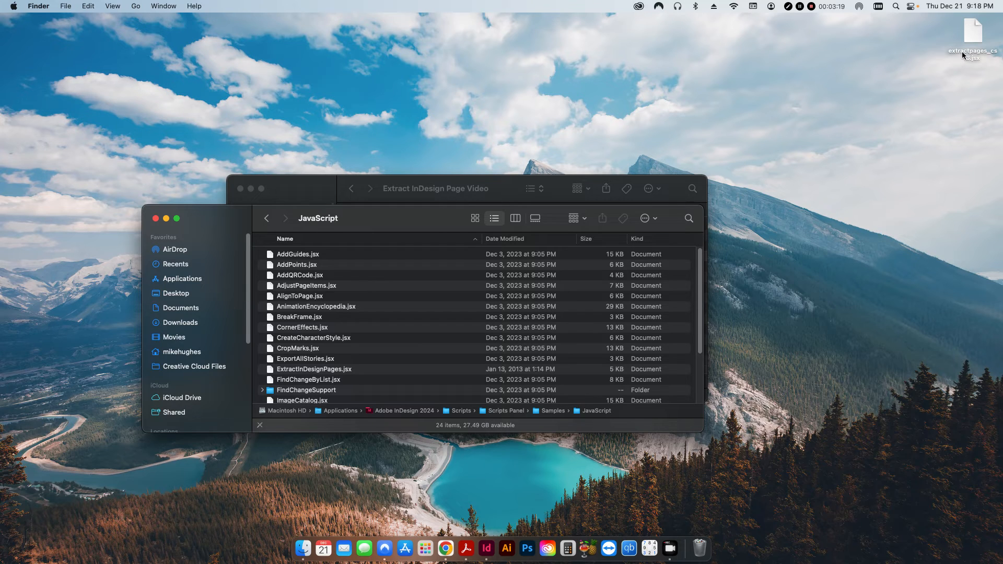
mouse_move(299, 374)
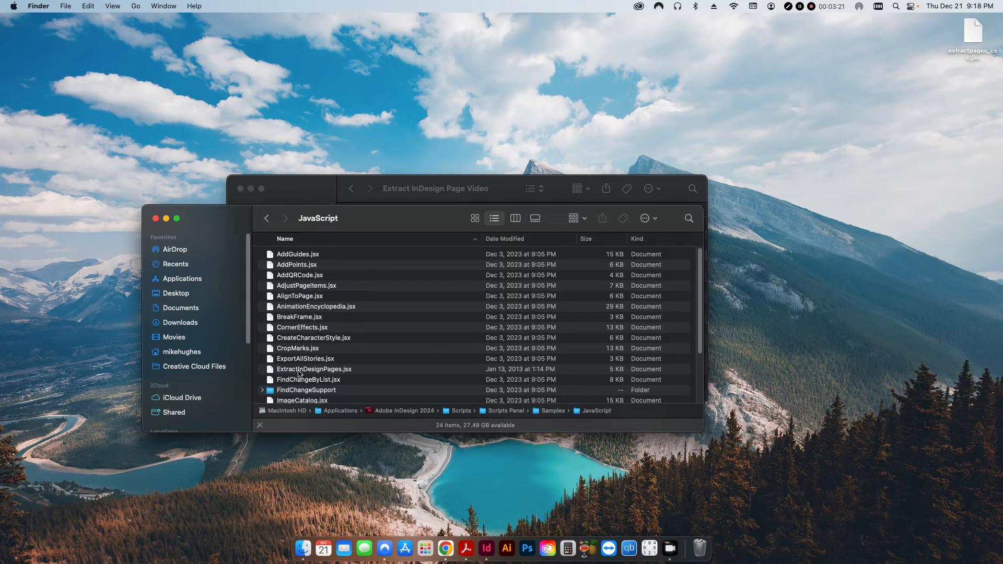
mouse_move(334, 375)
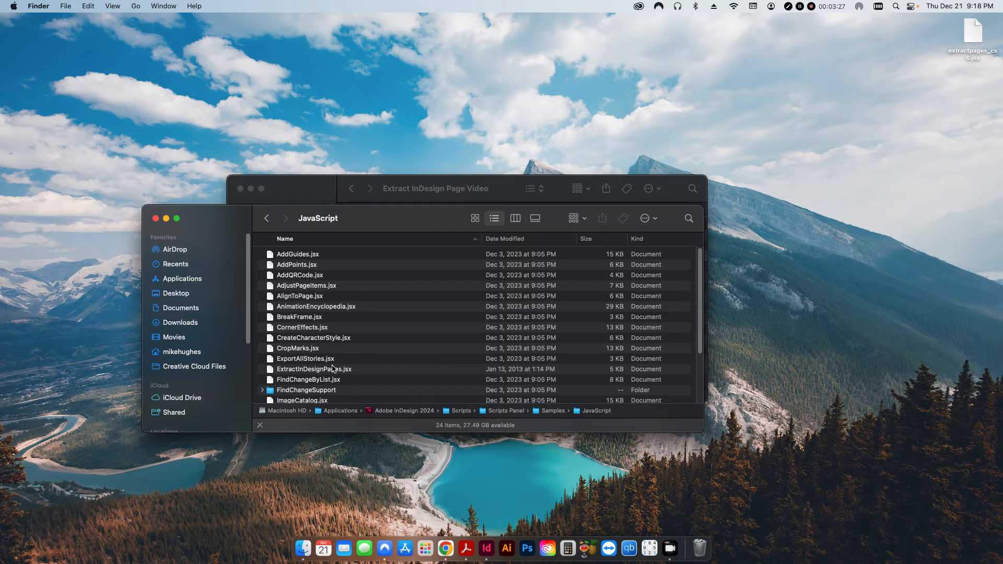
Step: Return to the brochure document in InDesign
click(487, 549)
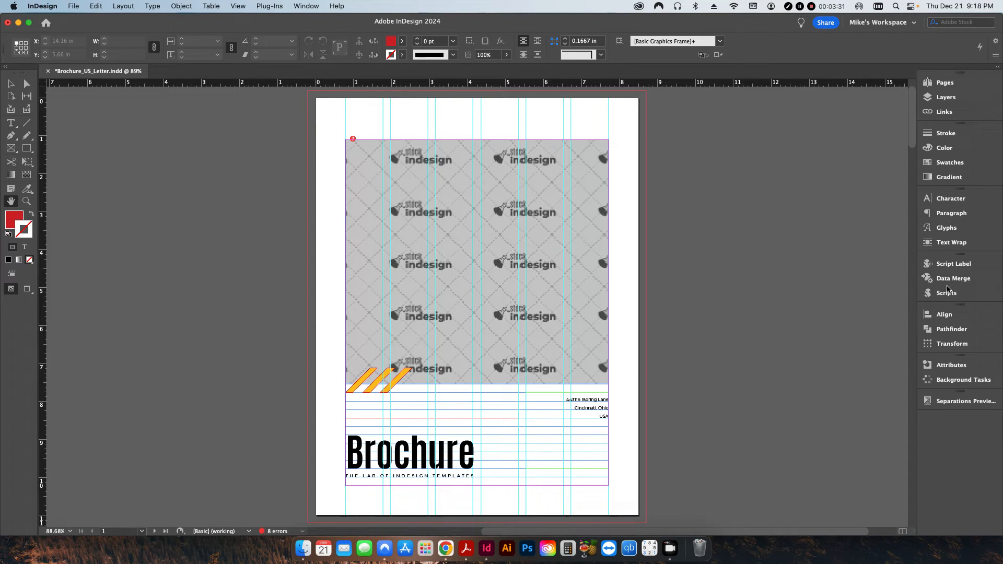
Step: Launch ExtractInDesignPages.jsx from the Scripts panel to open Pages Extractor
click(946, 292)
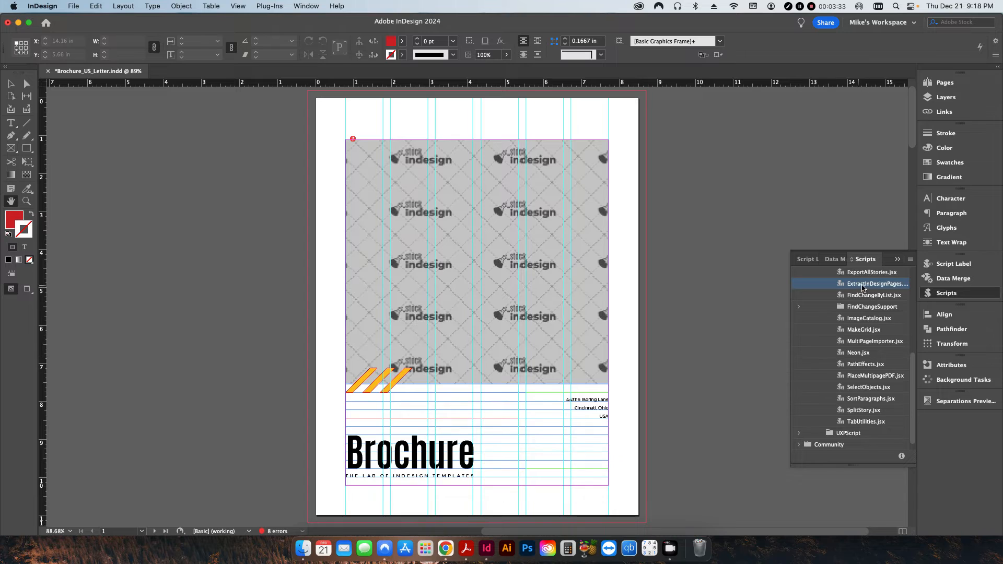
mouse_move(865, 285)
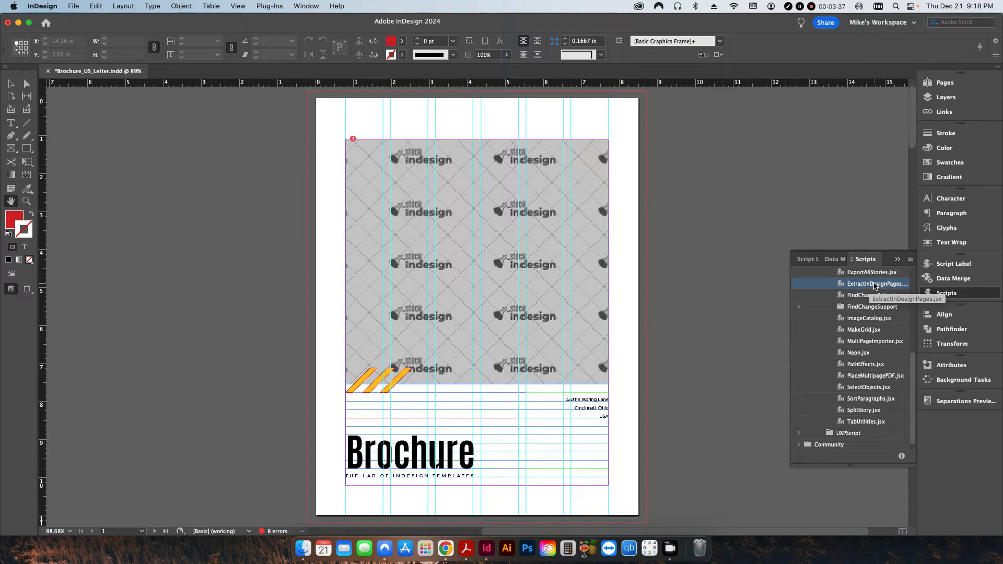
double_click(876, 283)
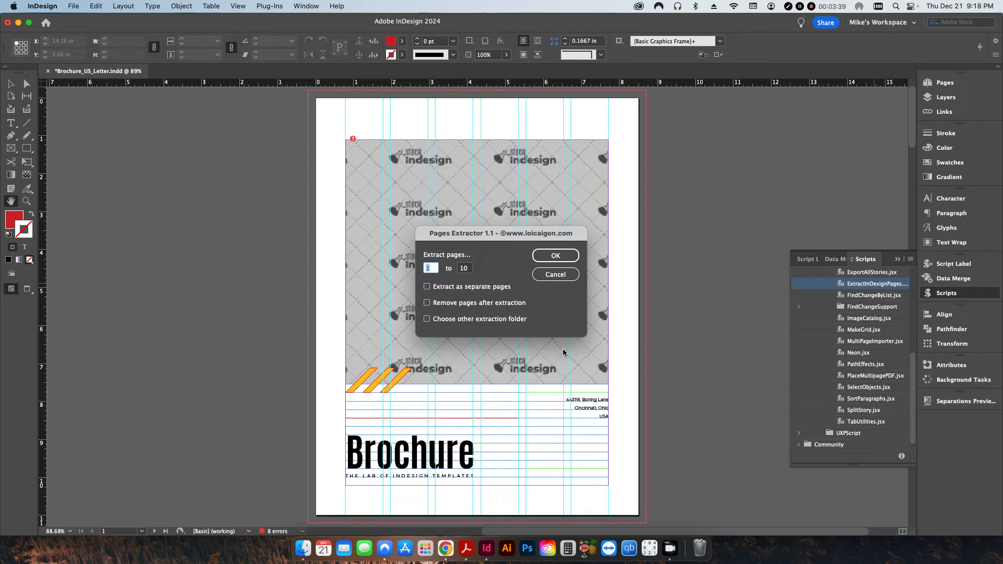
mouse_move(502, 281)
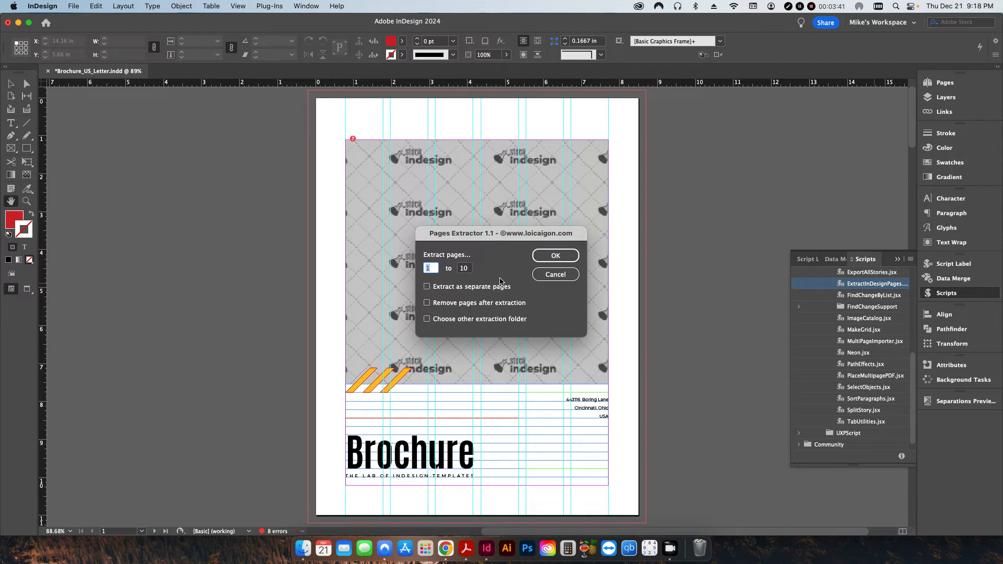
mouse_move(438, 271)
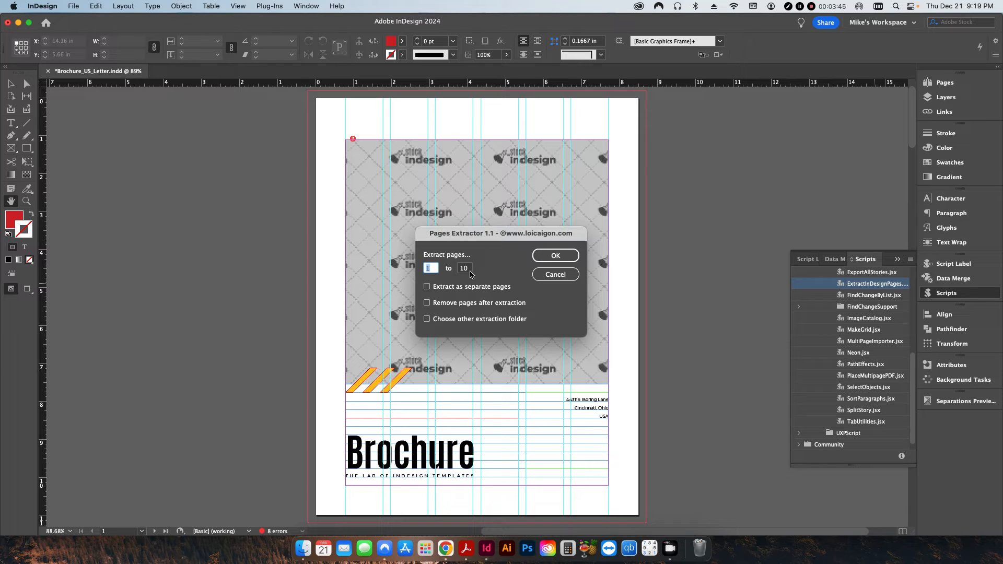
mouse_move(467, 288)
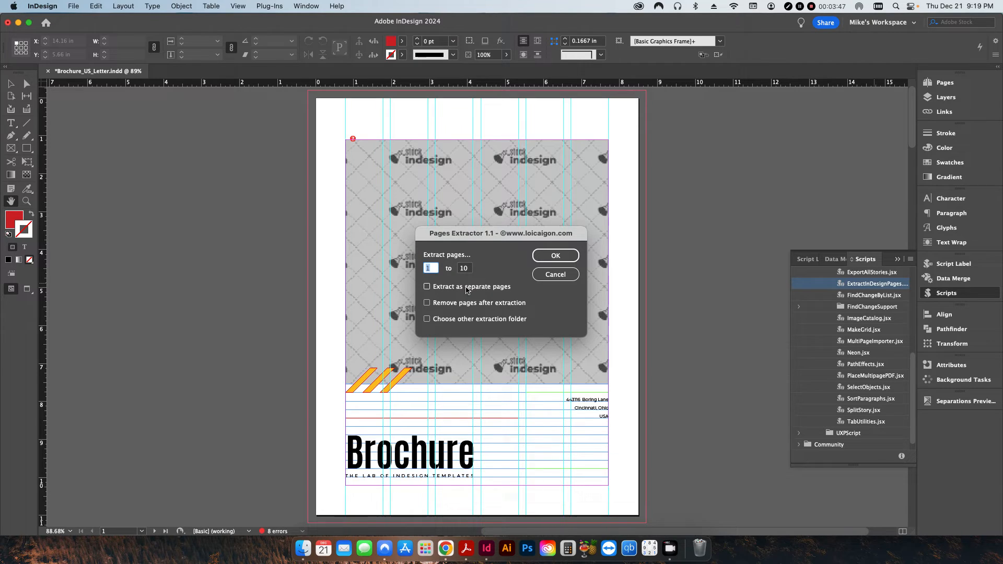
Step: Extract pages 1 to 10 as separate pages and confirm the dialog
click(427, 286)
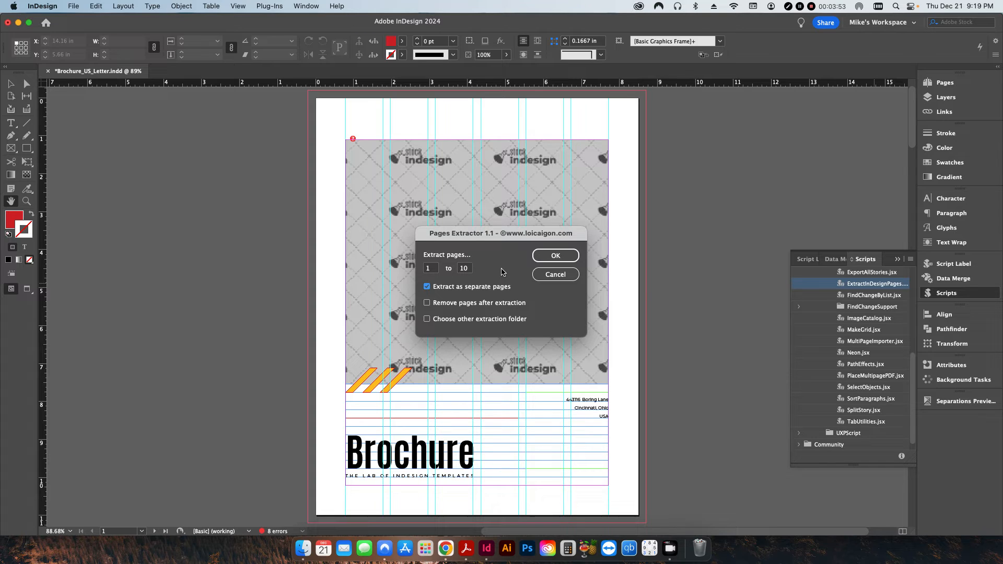
mouse_move(478, 330)
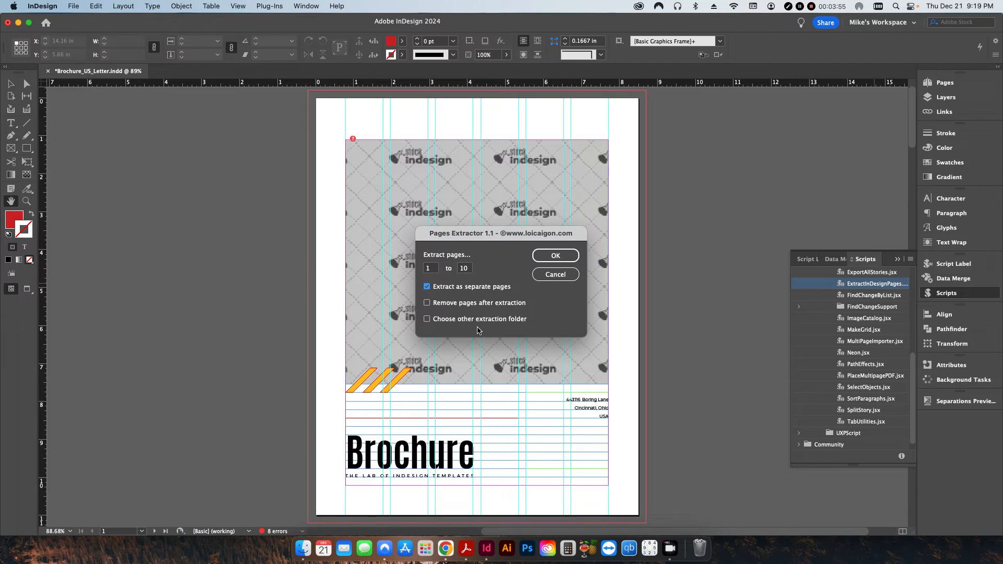
mouse_move(448, 309)
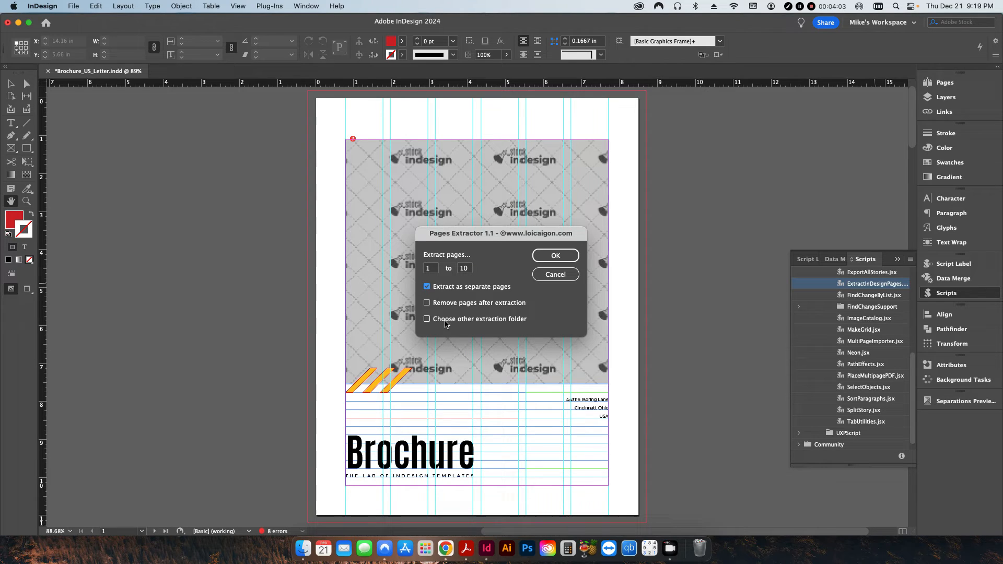
mouse_move(519, 329)
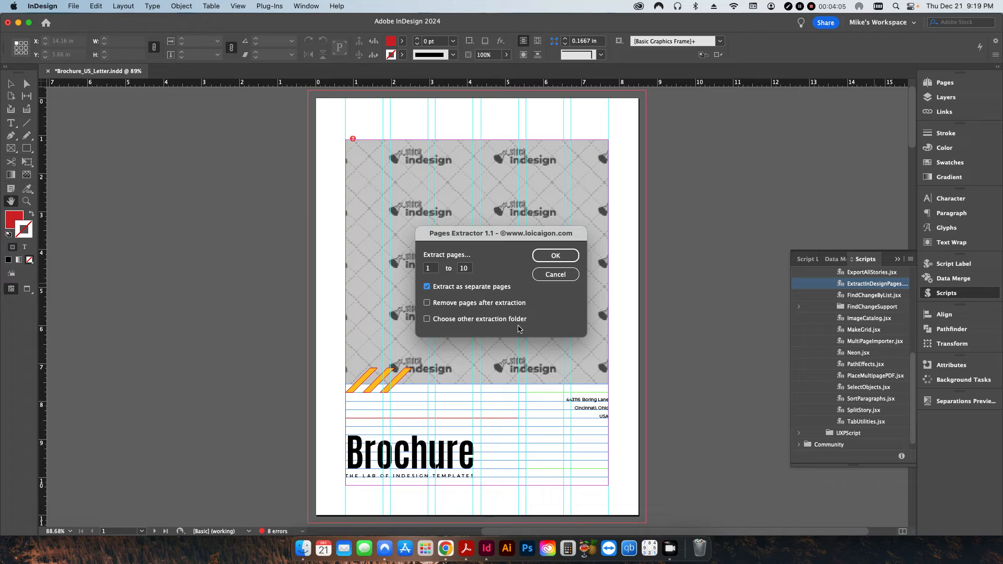
mouse_move(553, 325)
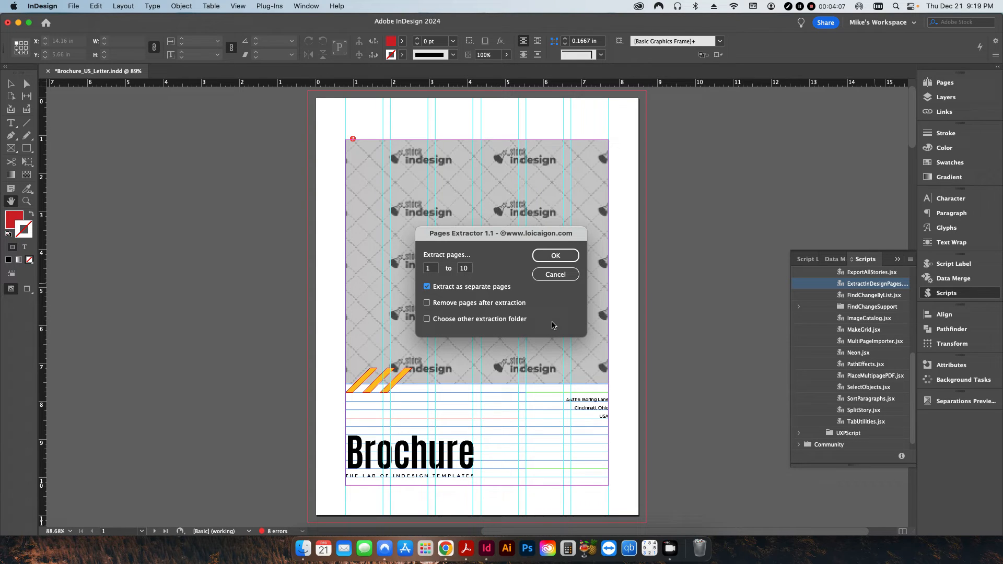
click(555, 255)
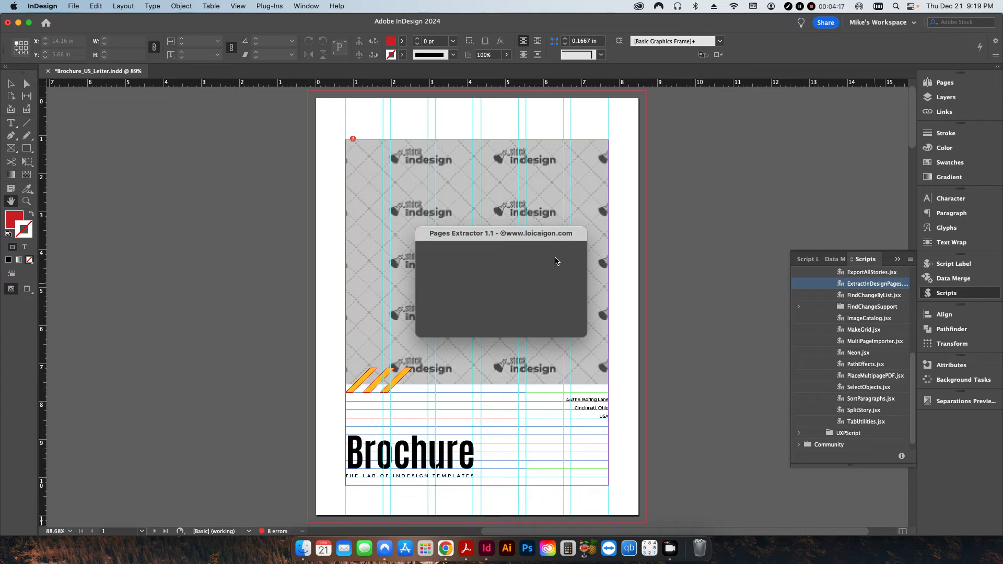
mouse_move(540, 265)
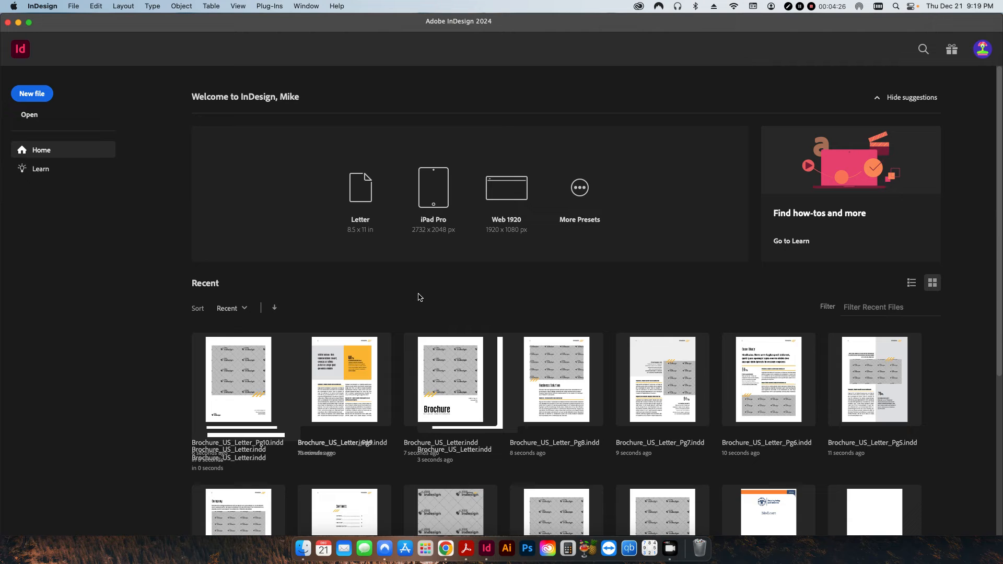
mouse_move(387, 285)
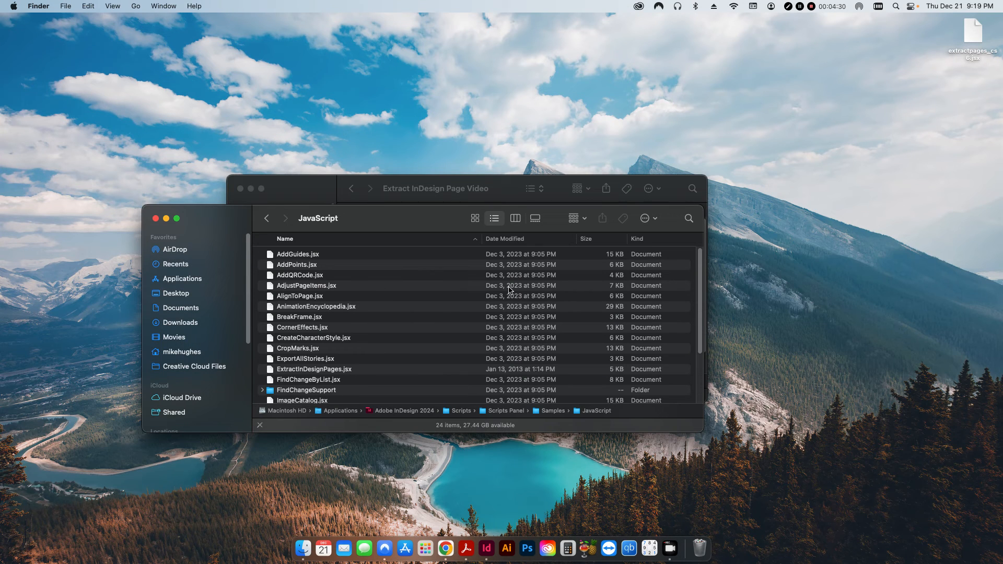
Step: View the extracted Pg1–Pg10 files in Finder and open the original brochure
click(435, 188)
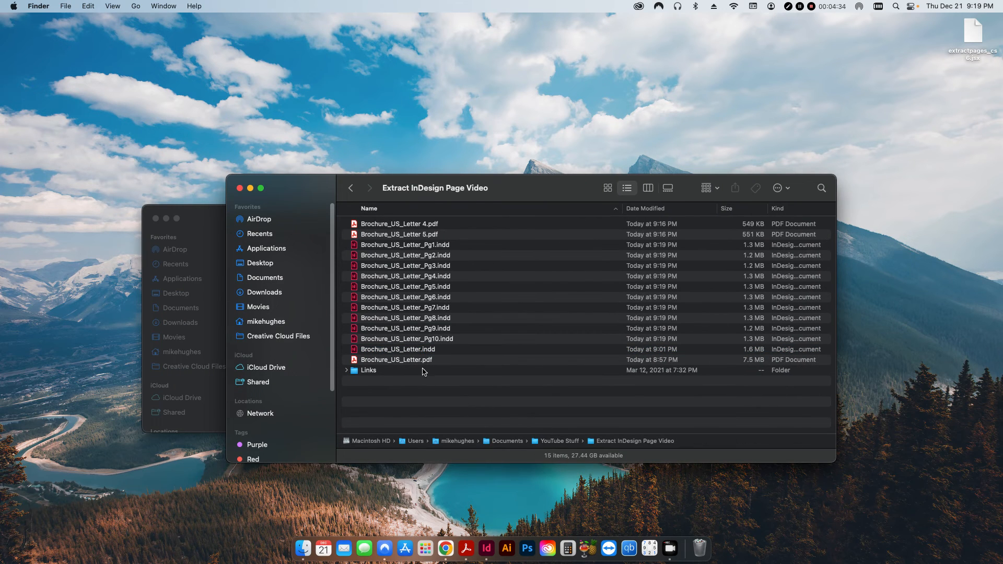
mouse_move(435, 267)
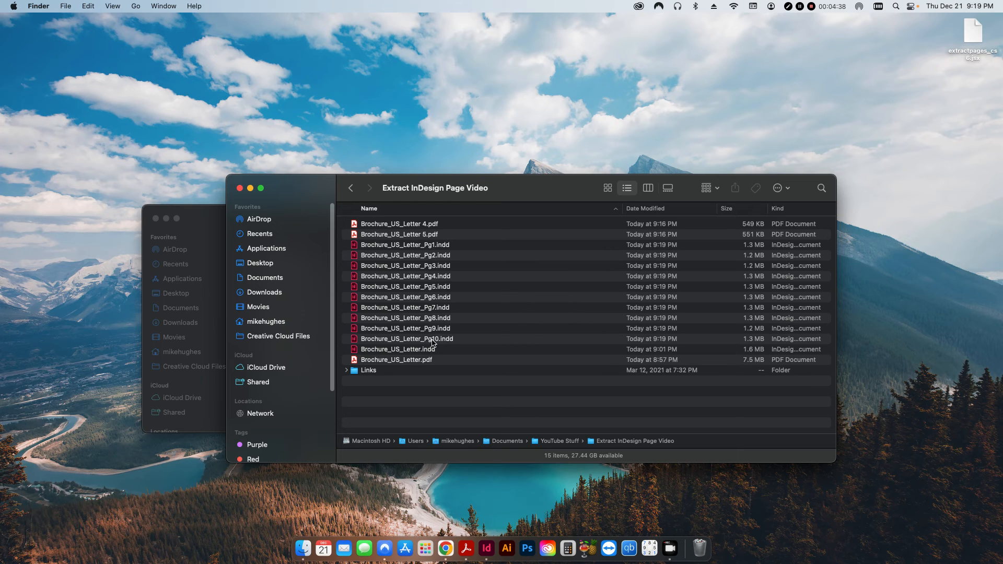
mouse_move(370, 353)
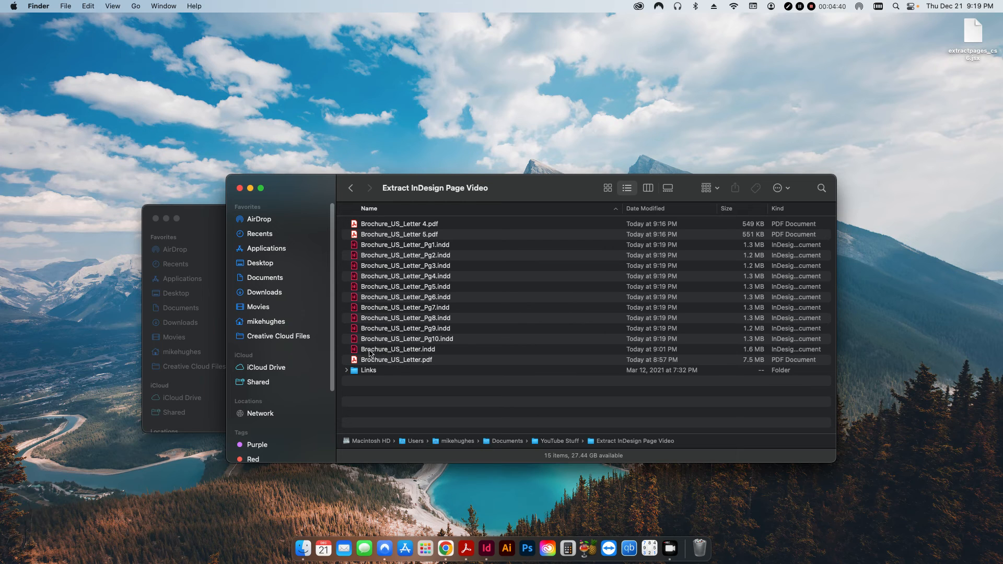
click(398, 349)
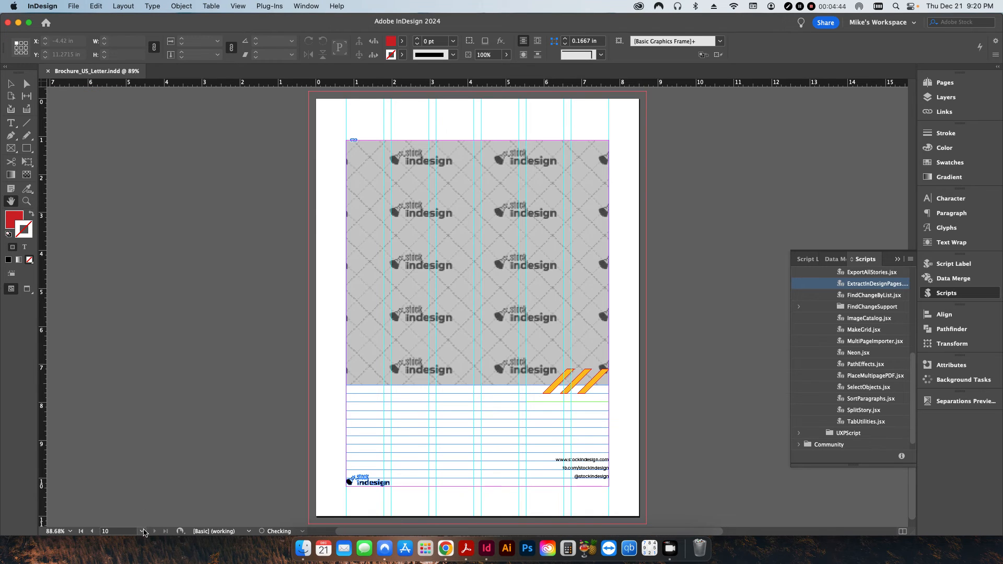
Step: Compare the original brochure with the Pg1 and Pg2 files in InDesign
click(131, 530)
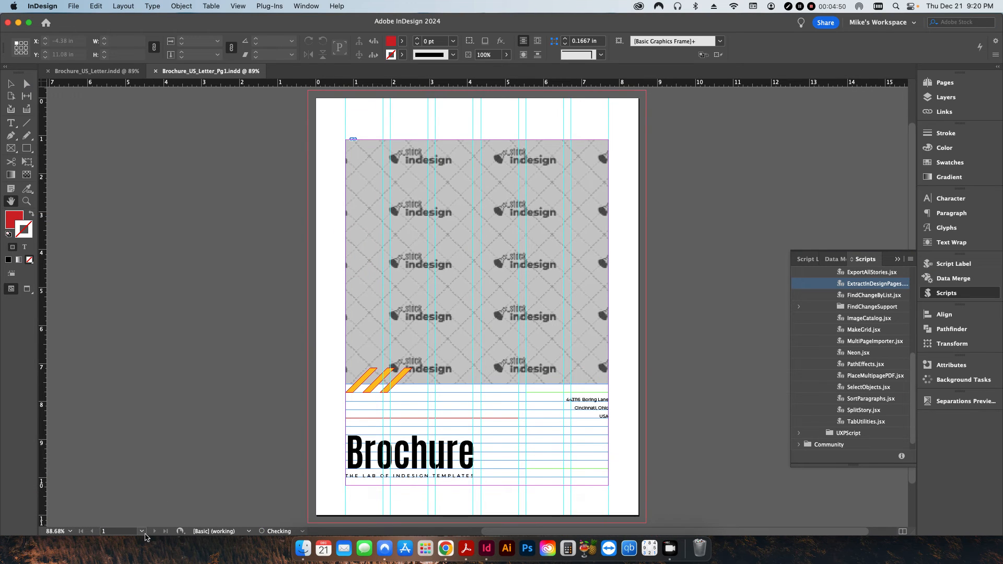
click(142, 531)
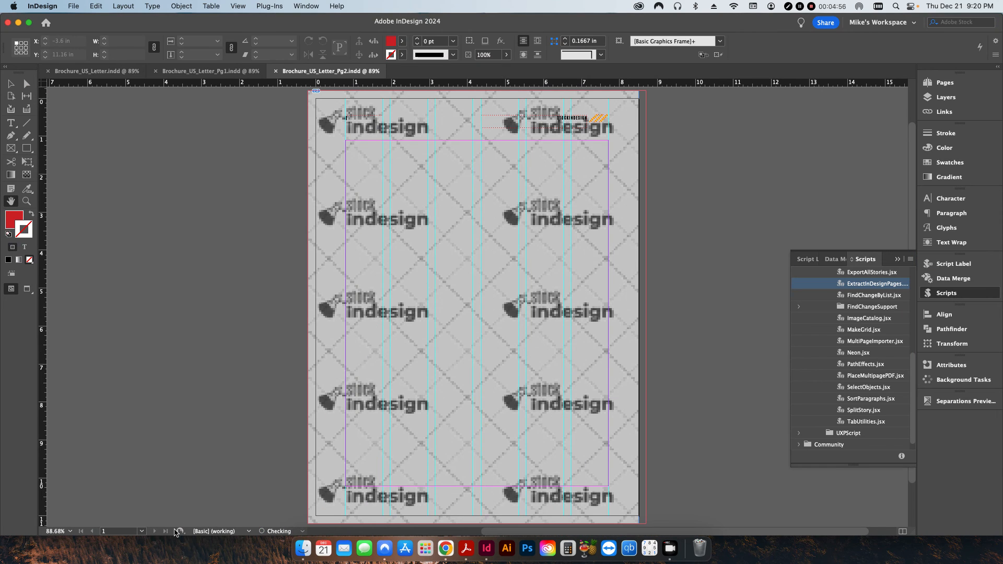
click(134, 530)
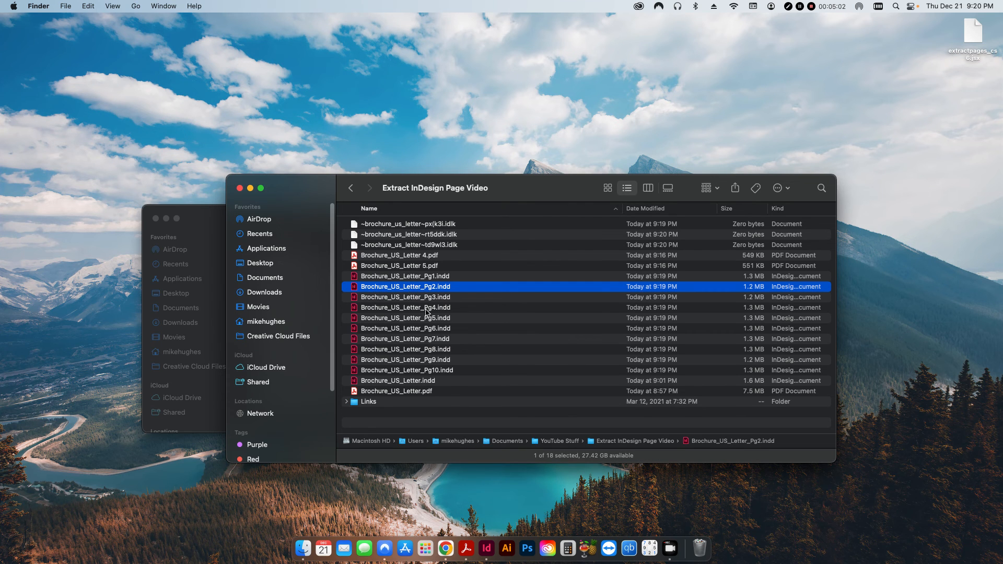
Step: Deselect files in the brochure folder to view all 18 items
click(453, 419)
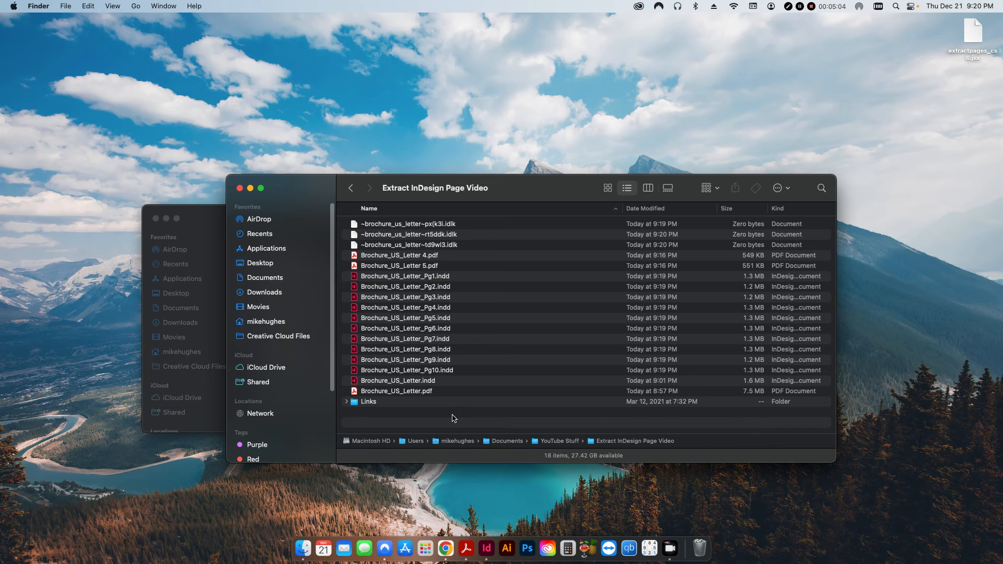
mouse_move(428, 284)
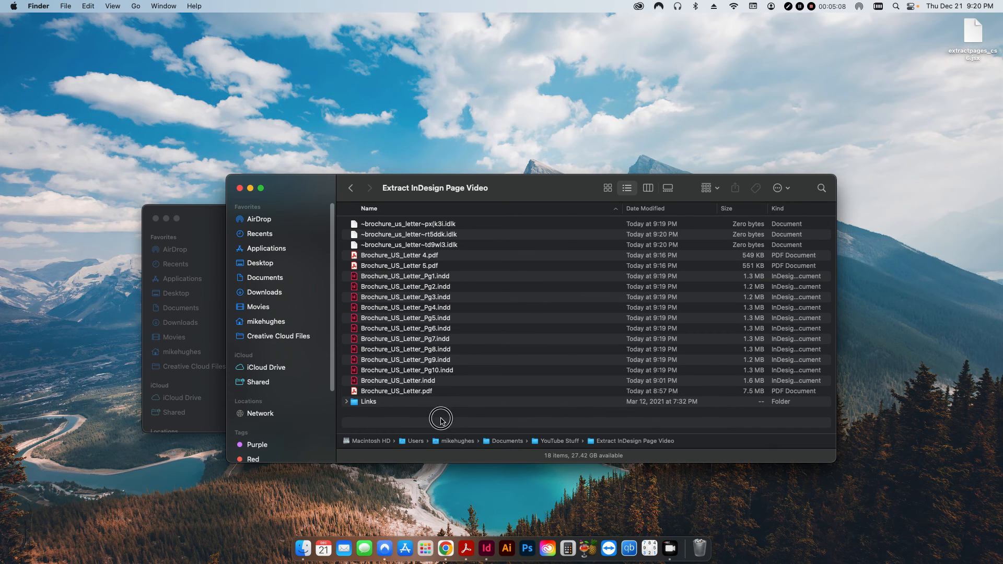
mouse_move(441, 421)
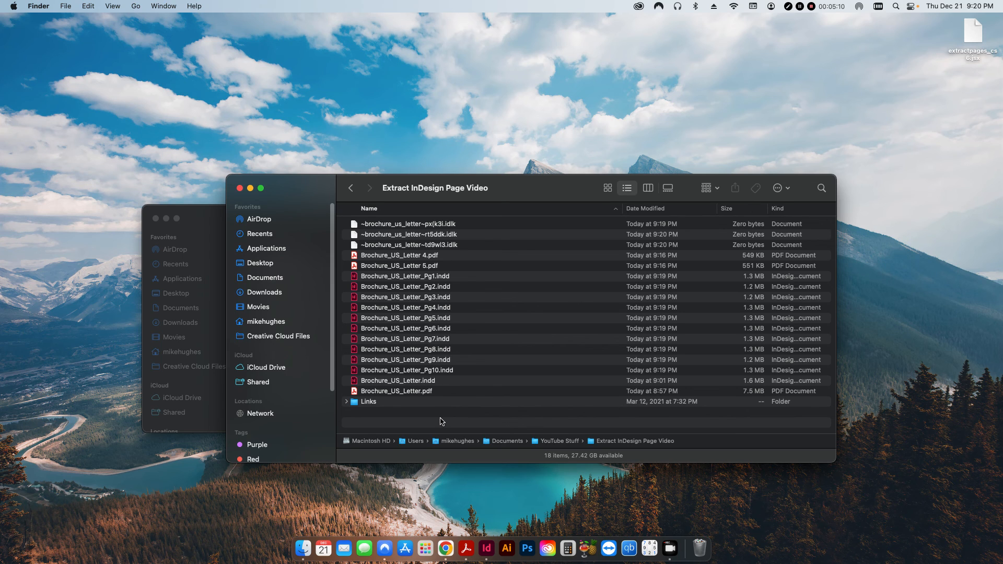